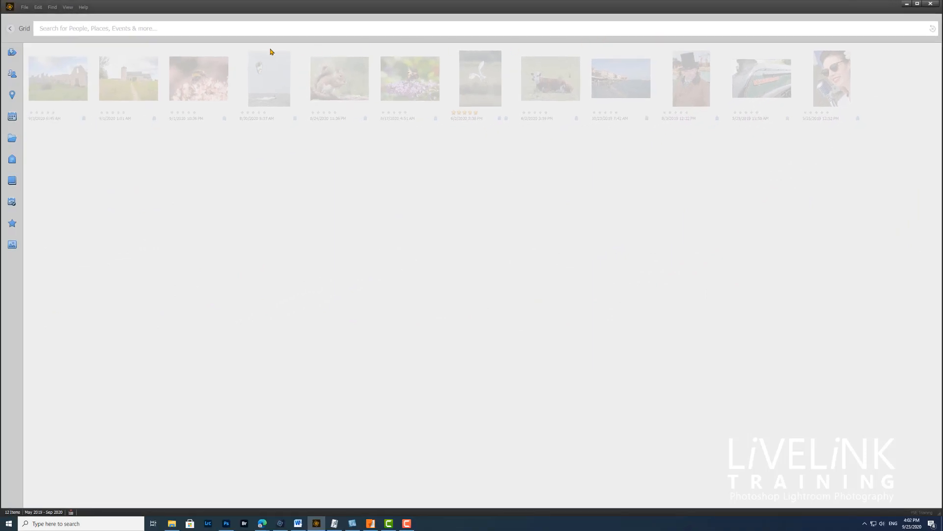
# Show Places, then browse the Smart Tags list with nature, castle, church and tower counts
pyautogui.click(11, 95)
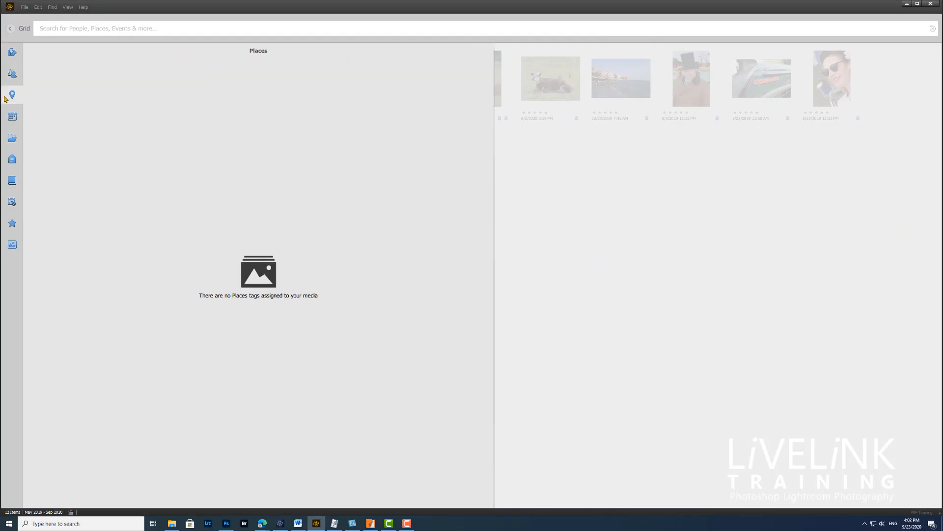
pyautogui.click(11, 74)
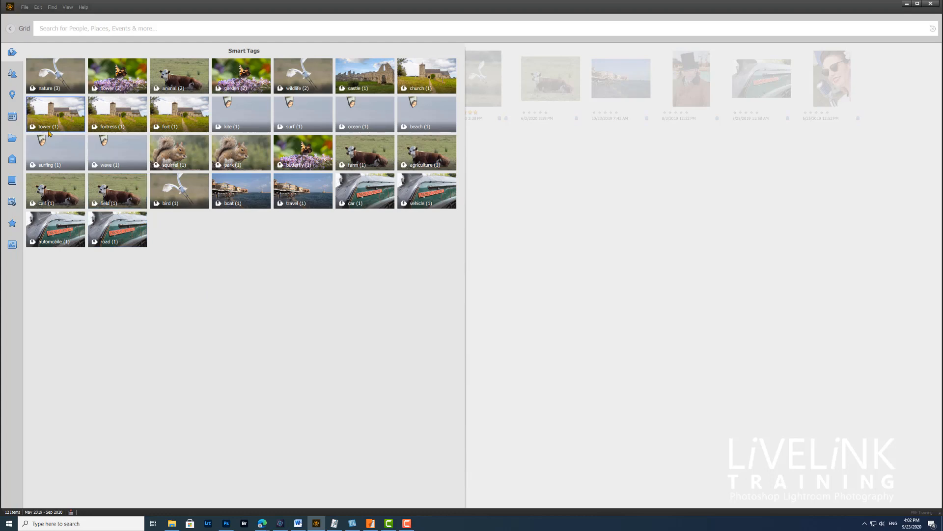
pyautogui.click(54, 153)
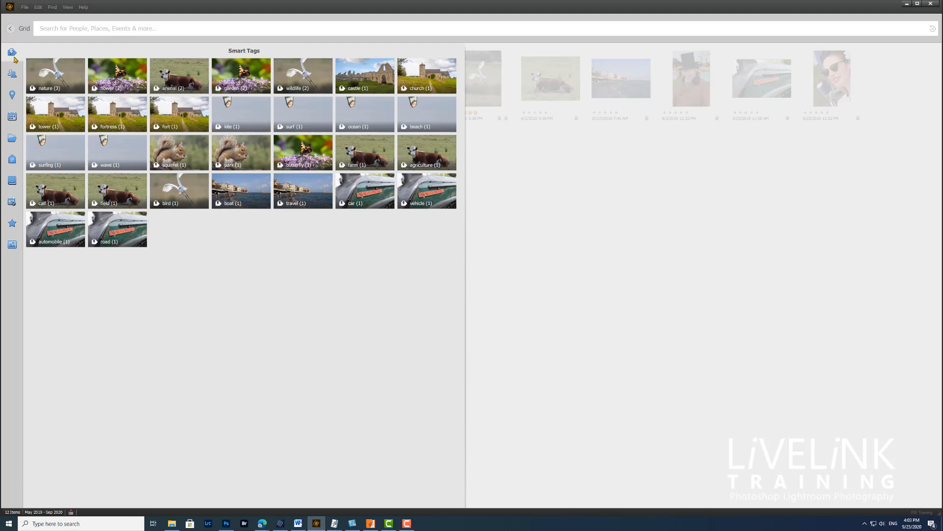
pyautogui.click(55, 76)
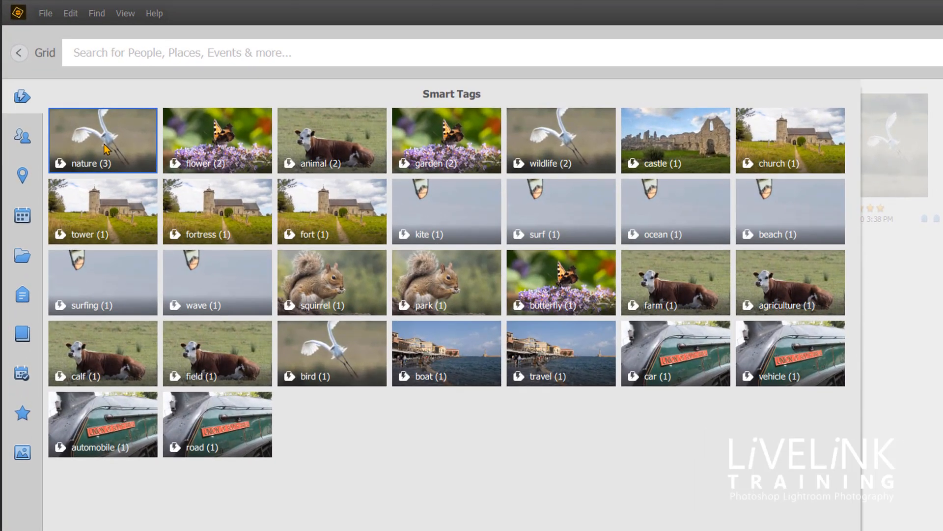
# Filter the grid by the nature smart tag, review the three photos, then clear it
pyautogui.click(102, 140)
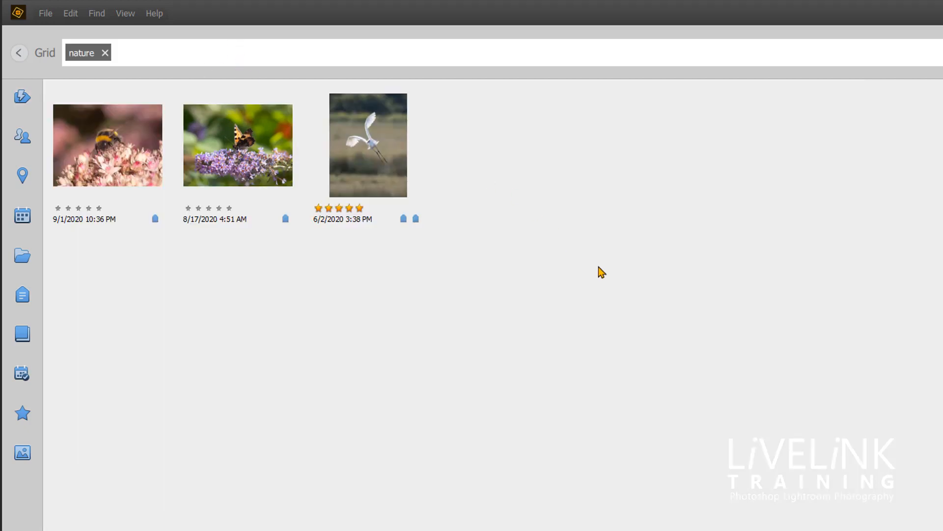
pyautogui.moveTo(156, 293)
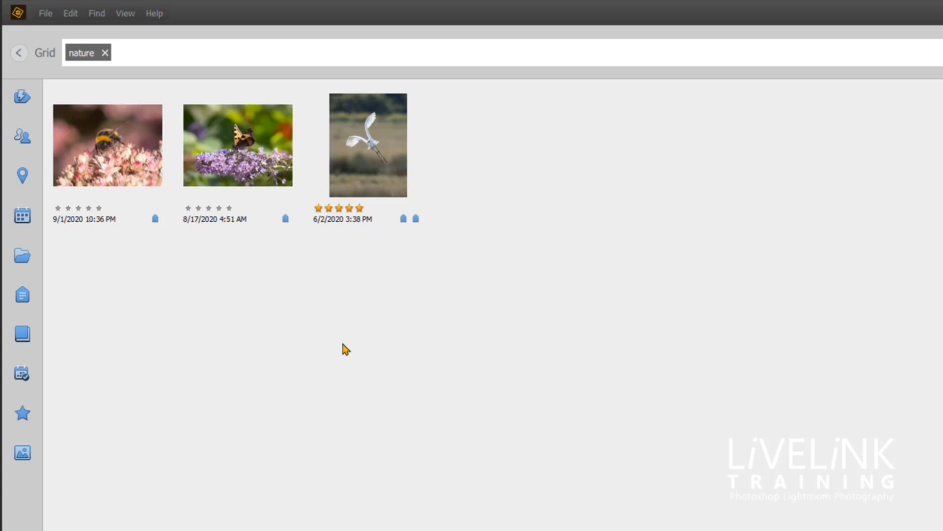
pyautogui.click(368, 145)
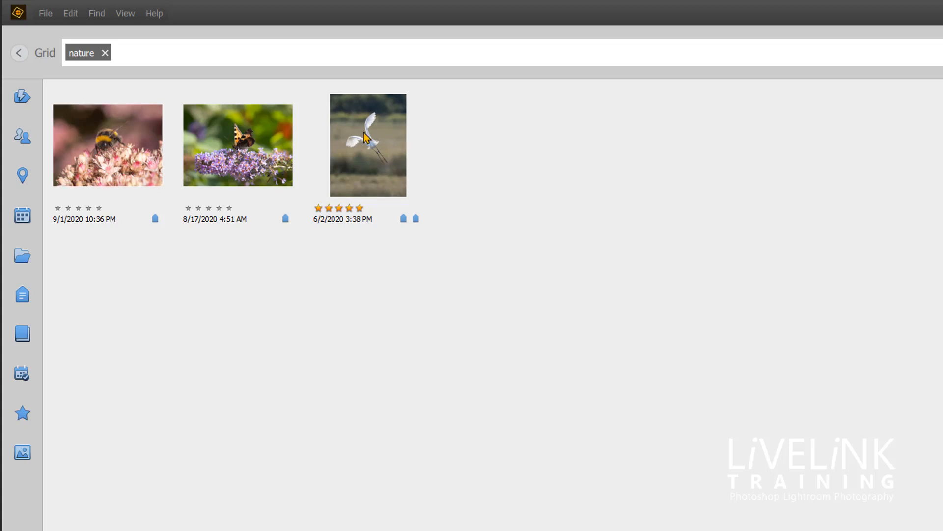
pyautogui.moveTo(382, 155)
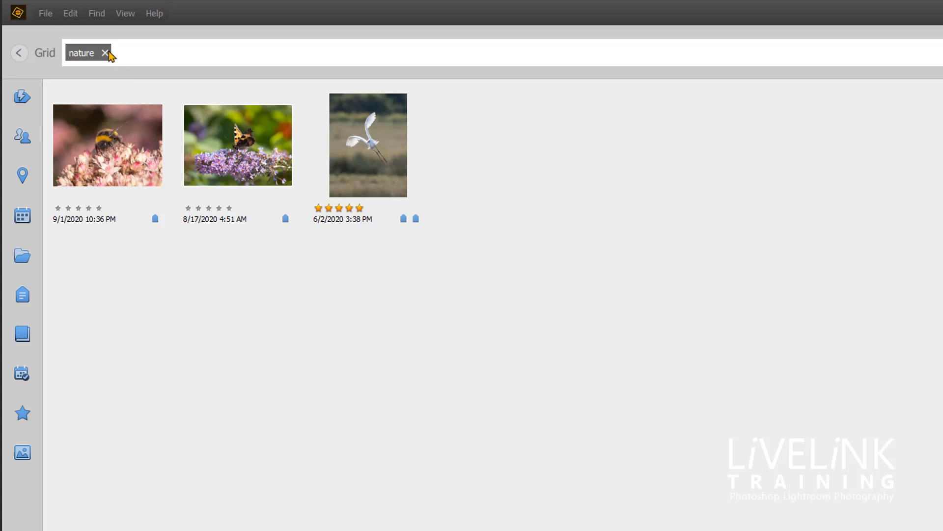
pyautogui.click(104, 53)
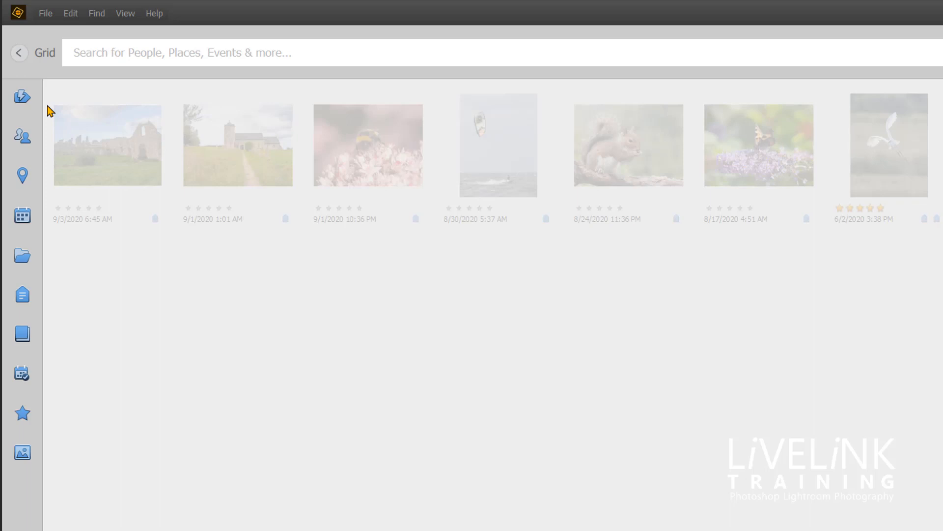
# Inspect the tower, fort and church tag tiles, then search by the tower tag
pyautogui.click(22, 97)
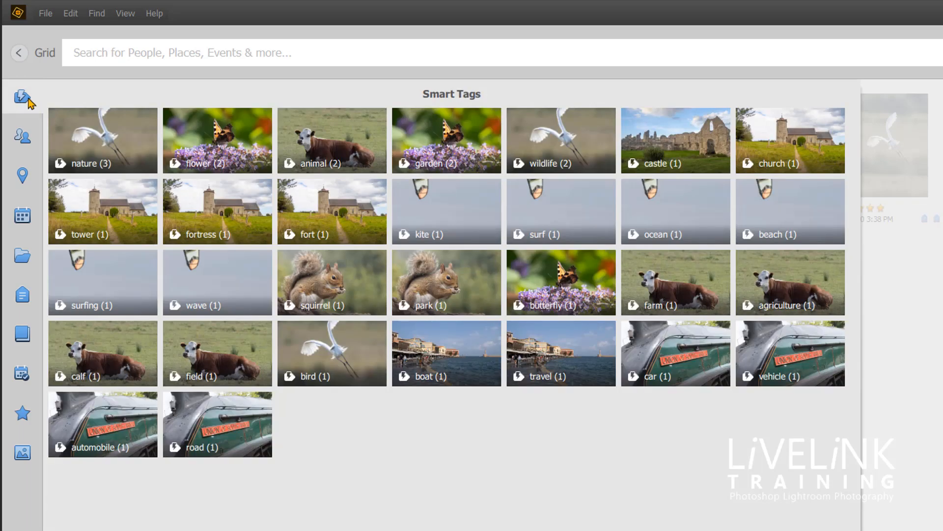
pyautogui.click(102, 210)
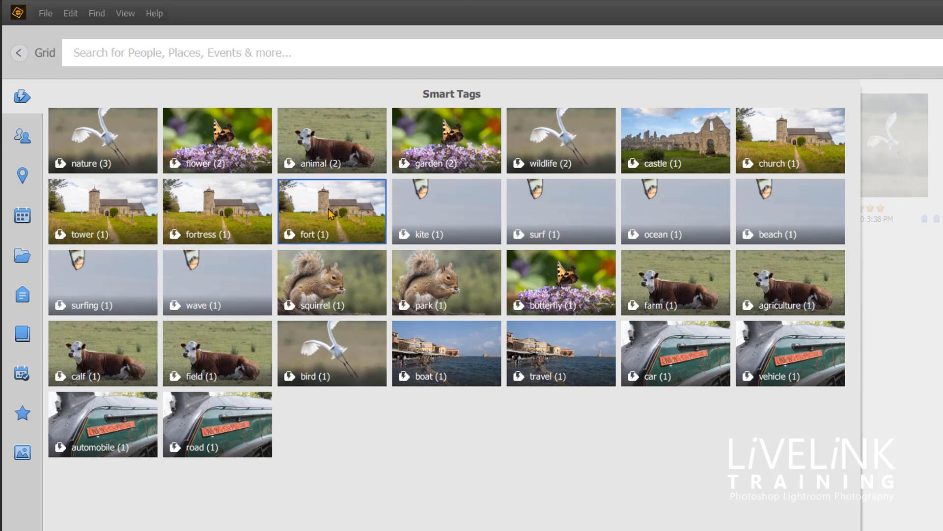
pyautogui.click(102, 211)
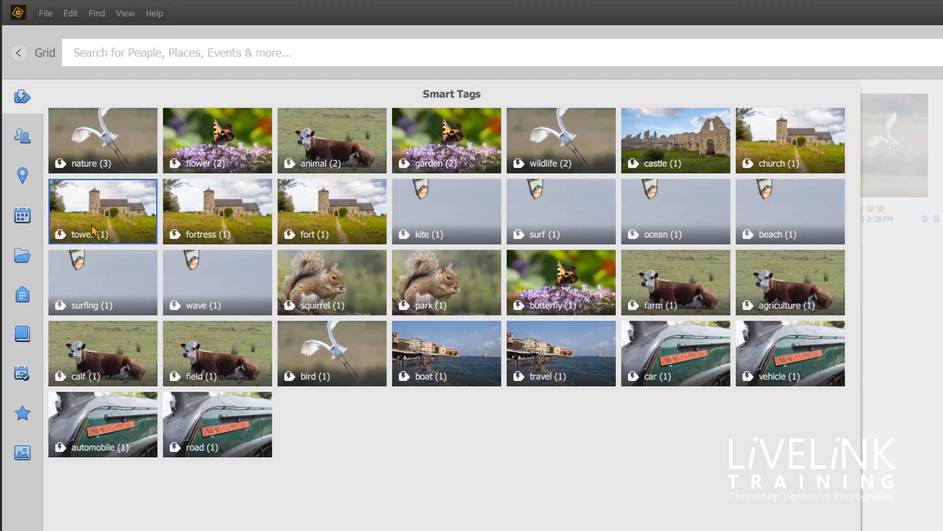
pyautogui.click(216, 211)
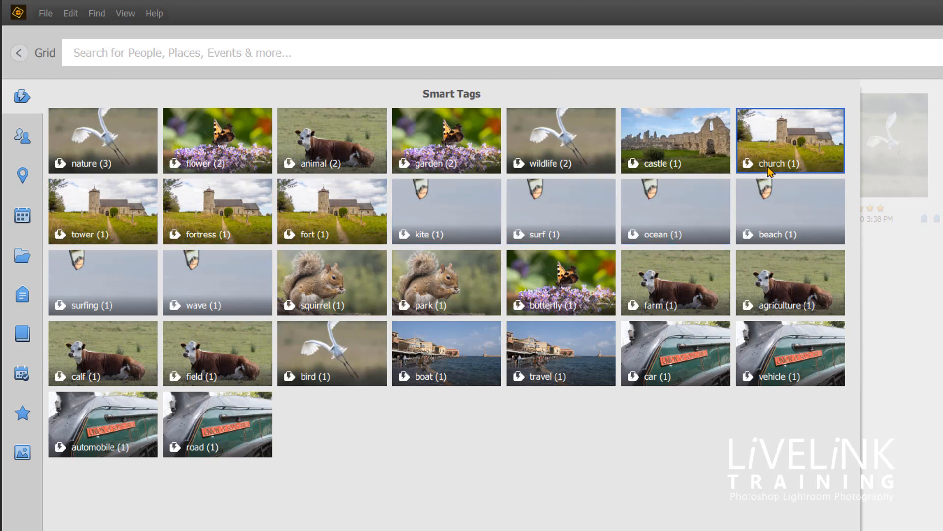
pyautogui.moveTo(794, 159)
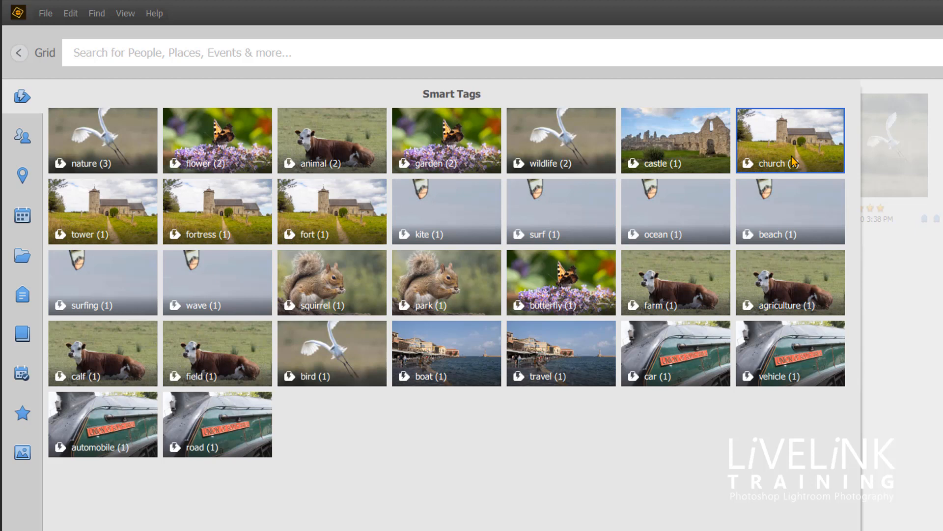
pyautogui.click(102, 210)
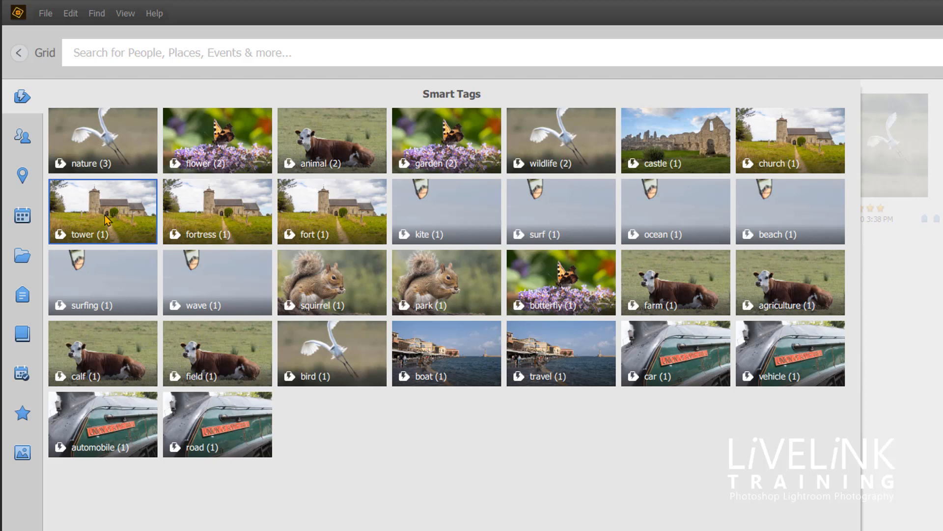
pyautogui.moveTo(105, 225)
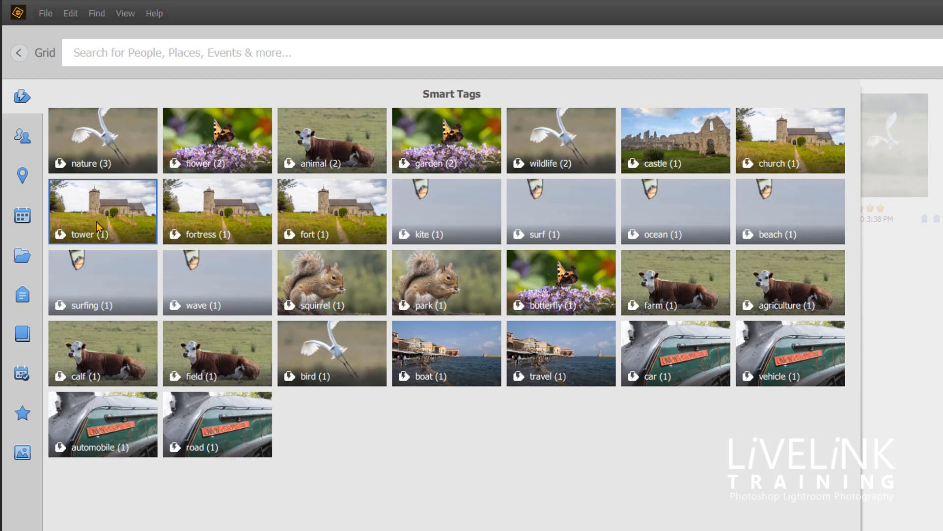
pyautogui.moveTo(103, 234)
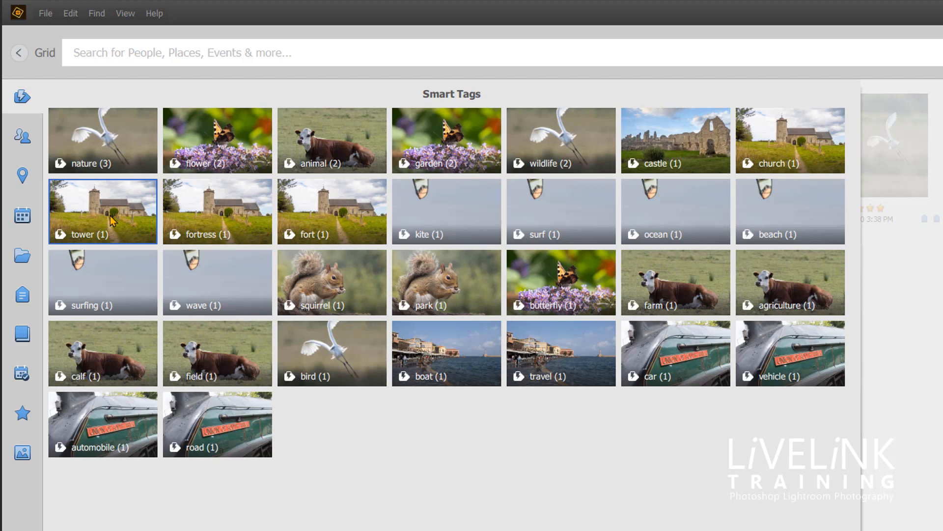
pyautogui.click(102, 211)
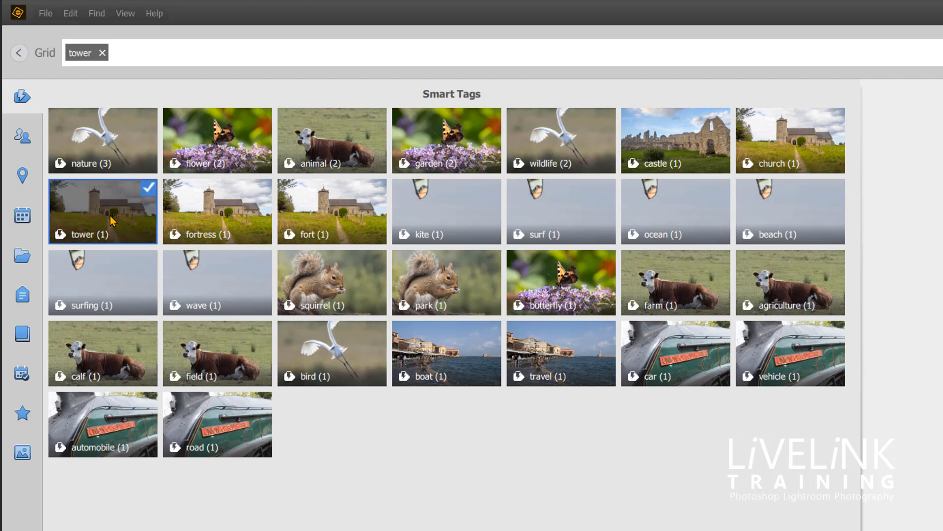
# Drop tower from the search and look over the fort, nature and tower tiles
pyautogui.click(102, 210)
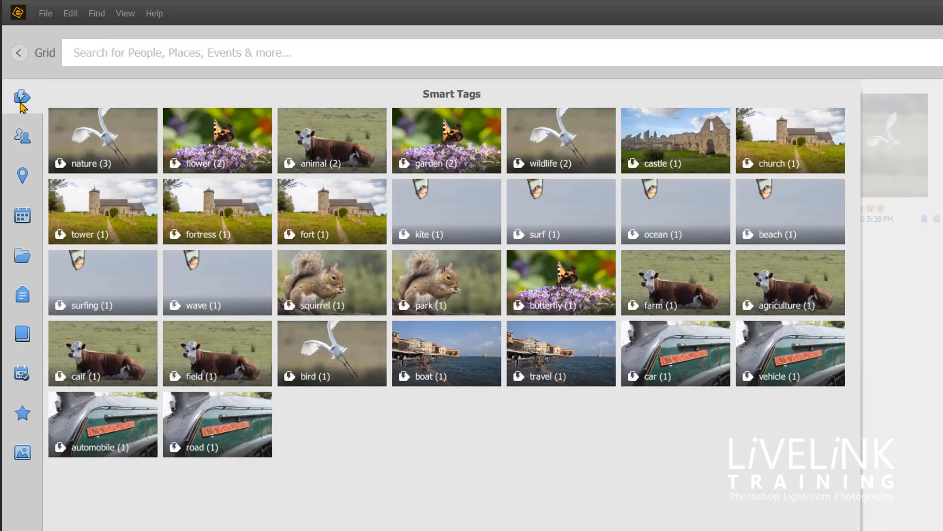
pyautogui.moveTo(161, 255)
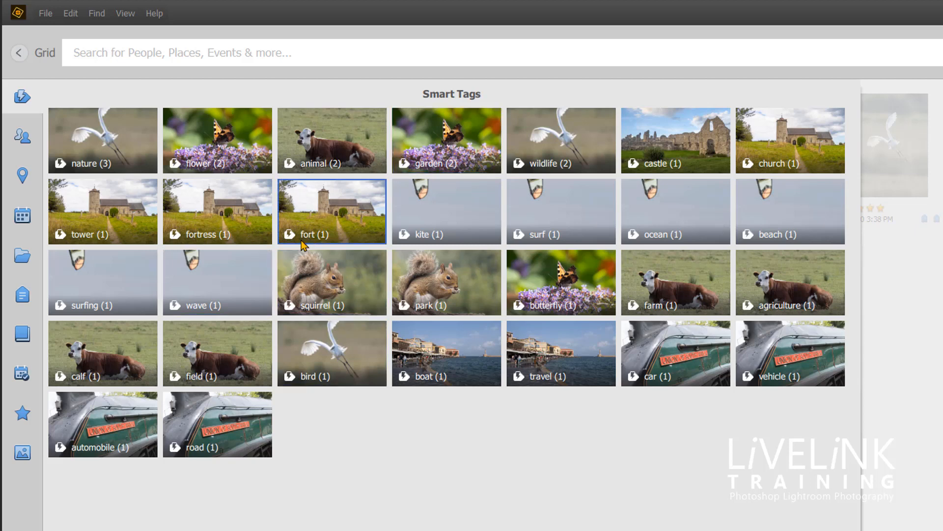
pyautogui.click(102, 139)
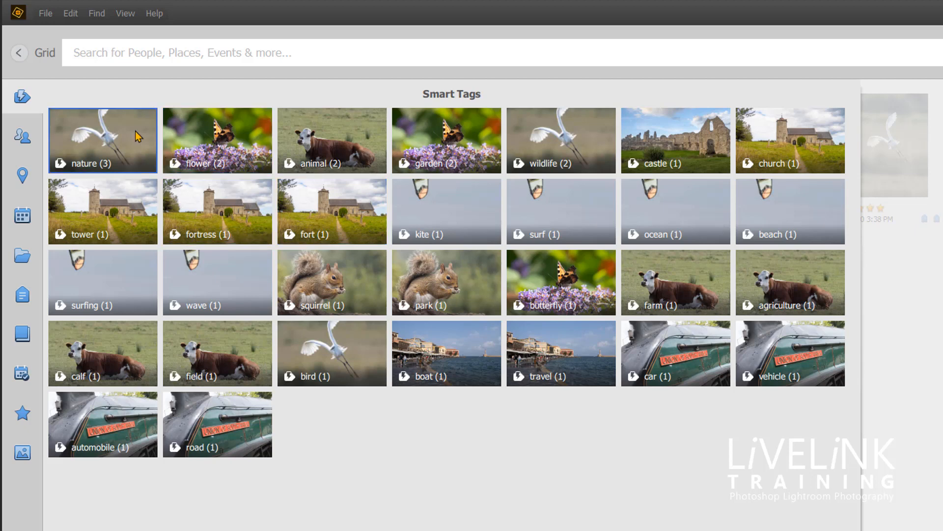
pyautogui.click(103, 212)
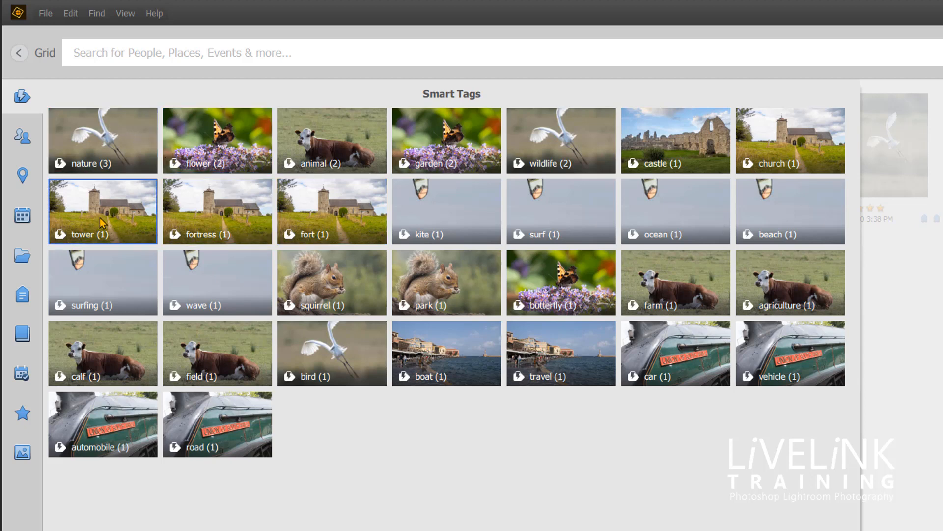
pyautogui.click(102, 211)
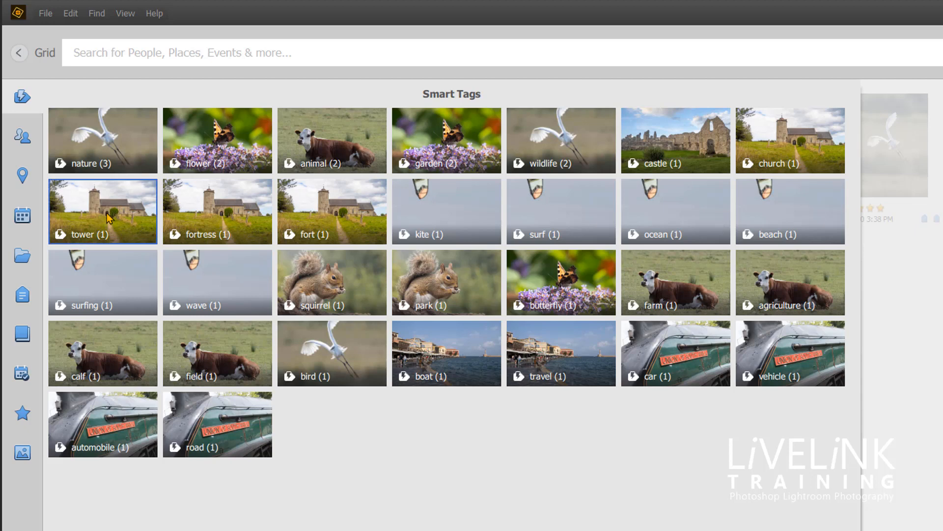
pyautogui.moveTo(116, 217)
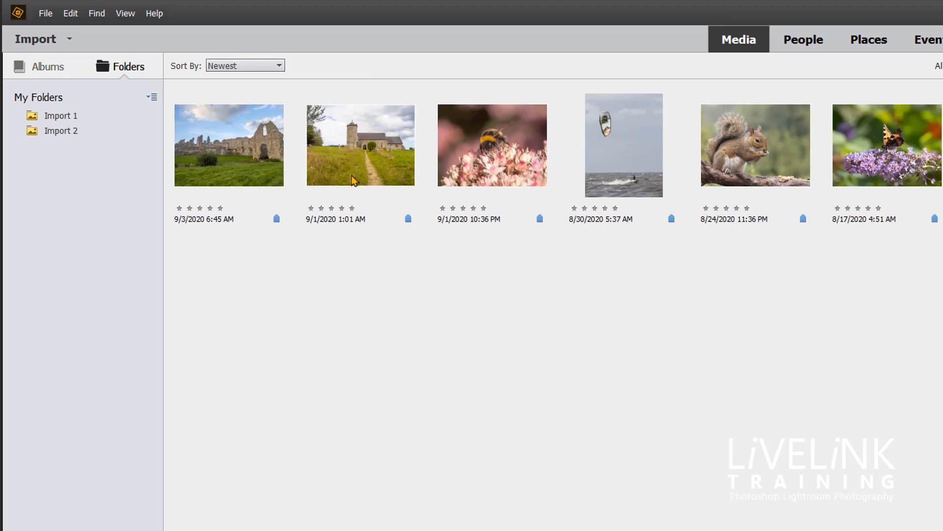
pyautogui.moveTo(375, 161)
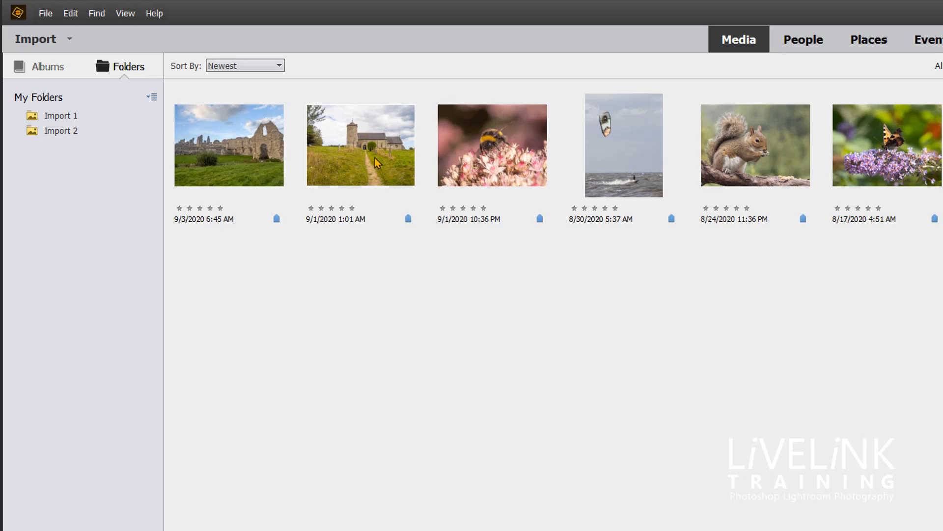
# Remove the fortress and fort smart tags from the church photo
pyautogui.click(360, 144)
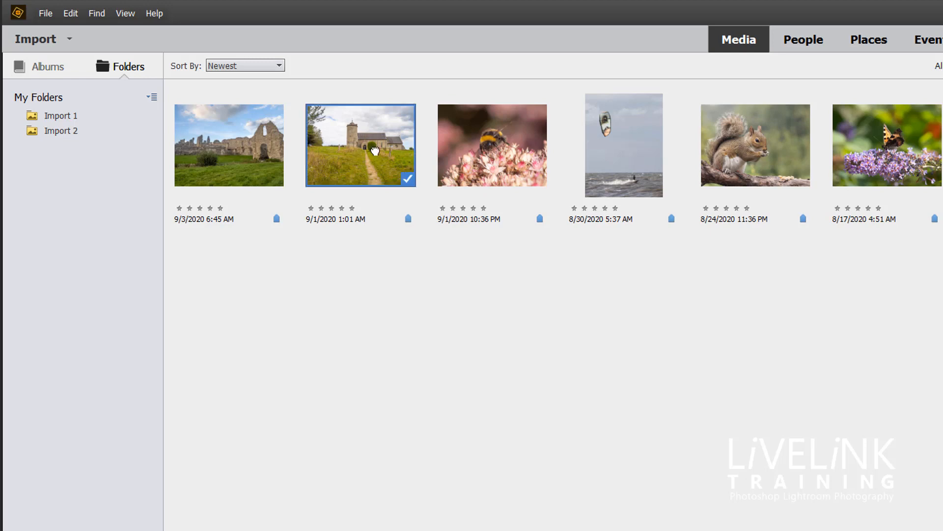
pyautogui.rightClick(373, 150)
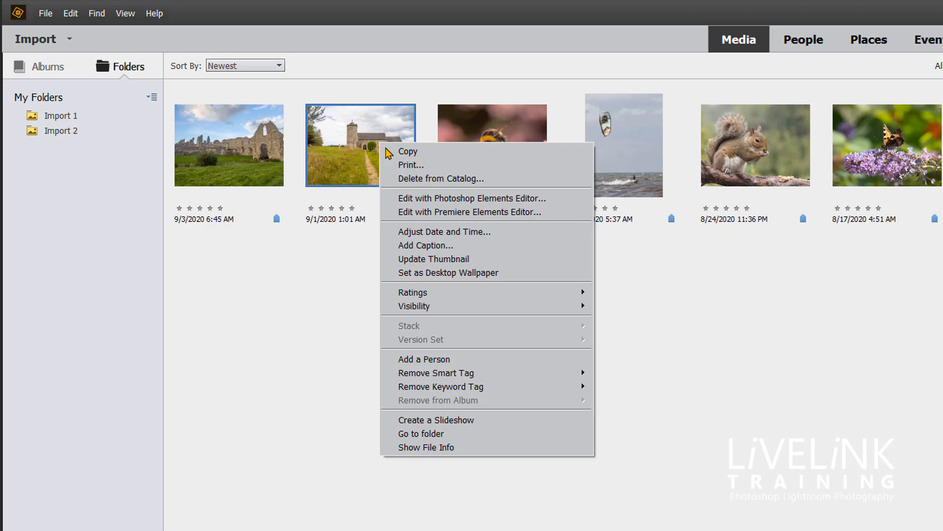
pyautogui.moveTo(488, 211)
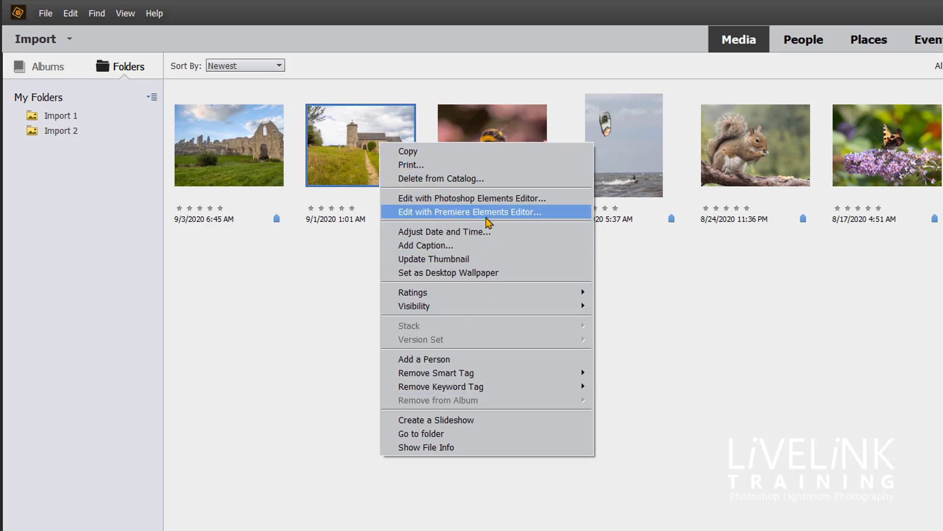
pyautogui.moveTo(439, 386)
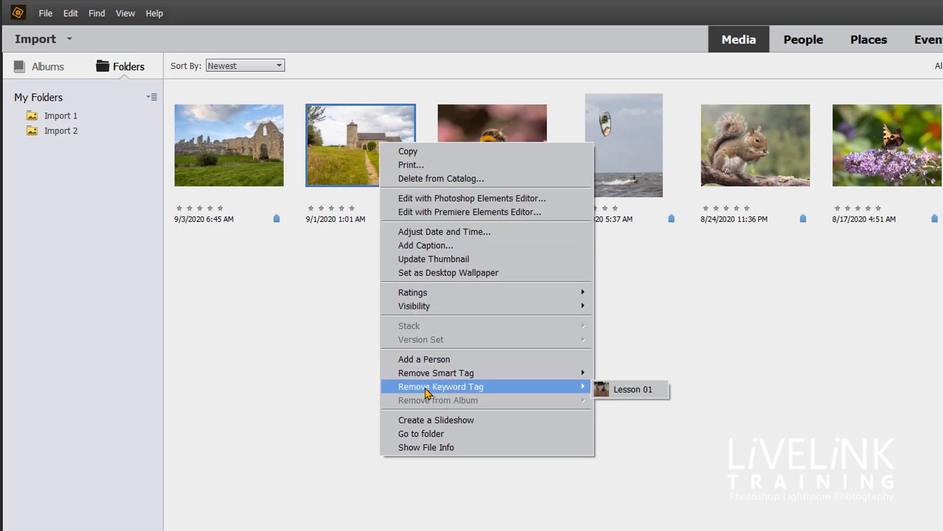
pyautogui.moveTo(436, 373)
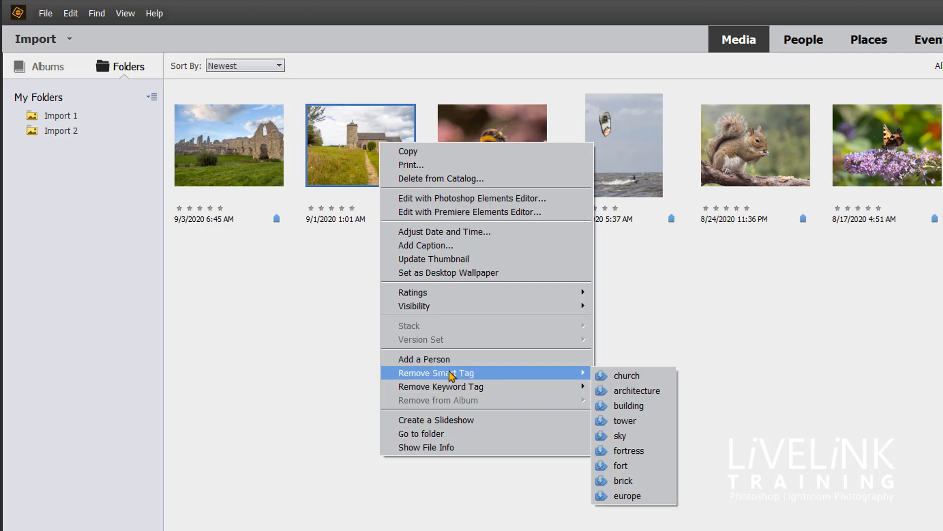
pyautogui.moveTo(632, 375)
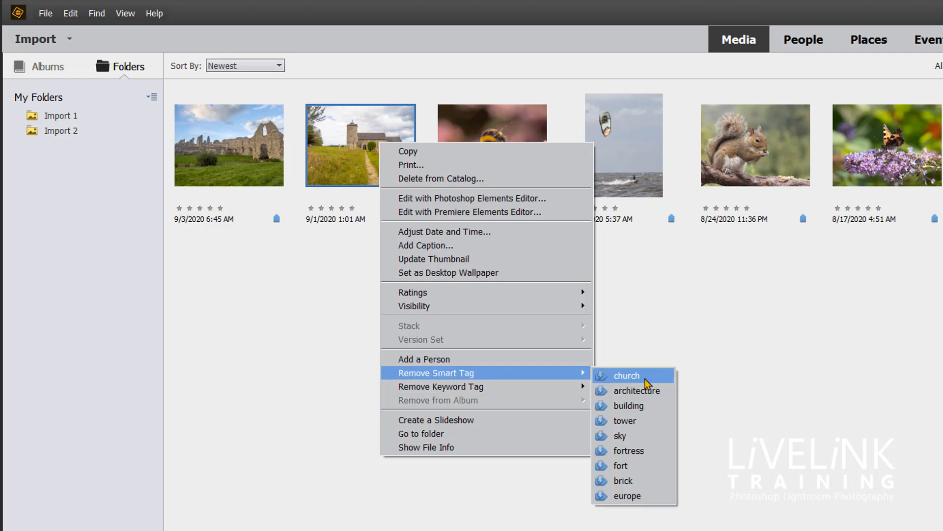
pyautogui.moveTo(647, 377)
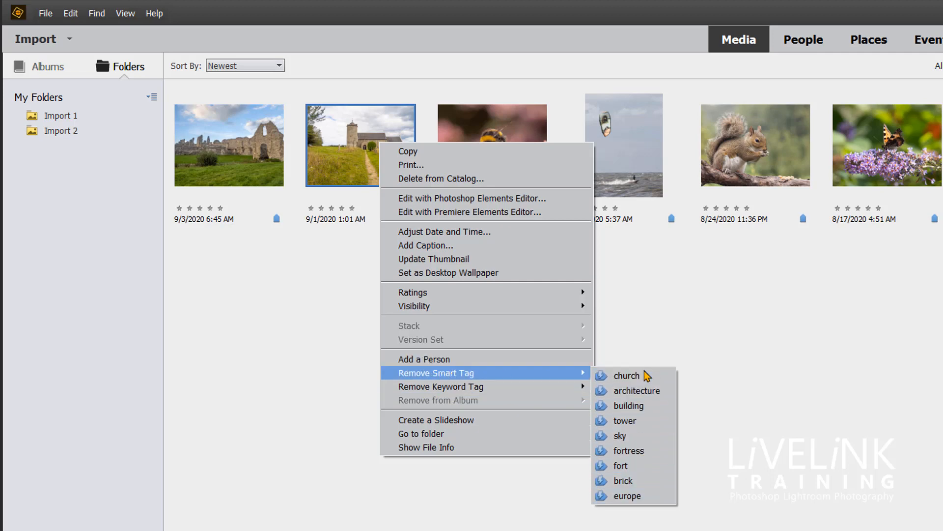
pyautogui.moveTo(627, 495)
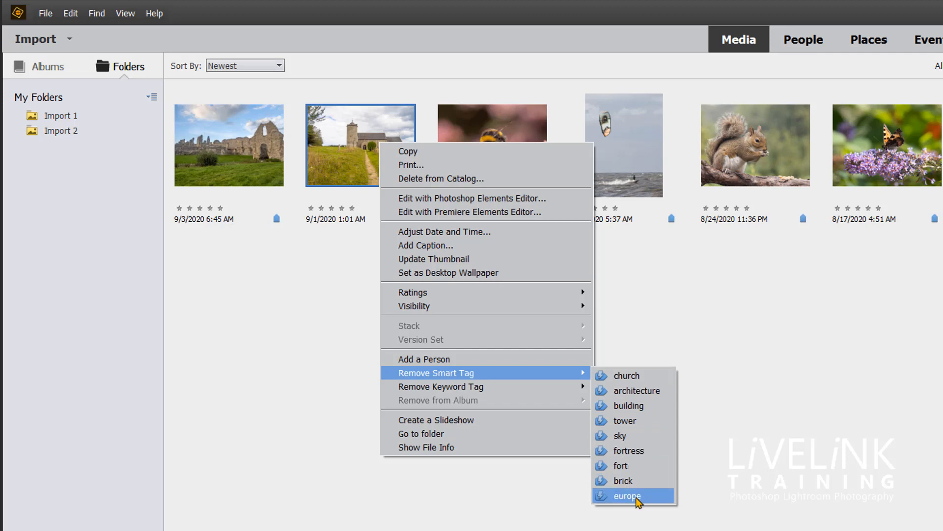
pyautogui.moveTo(630, 375)
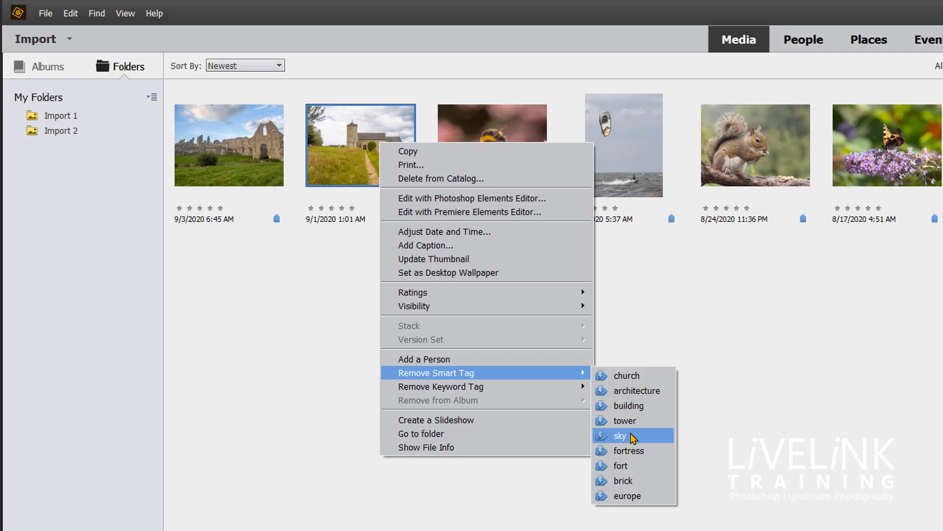
pyautogui.moveTo(629, 450)
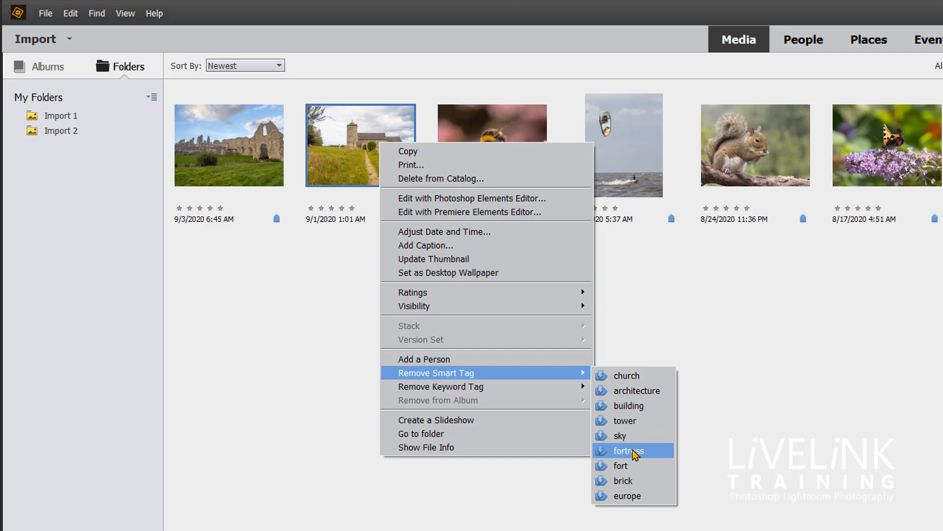
pyautogui.click(627, 450)
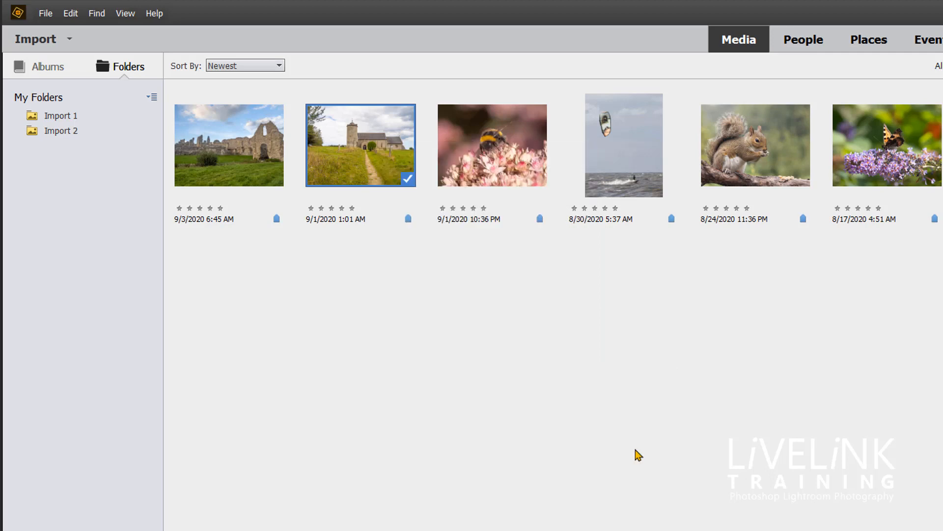
pyautogui.moveTo(477, 212)
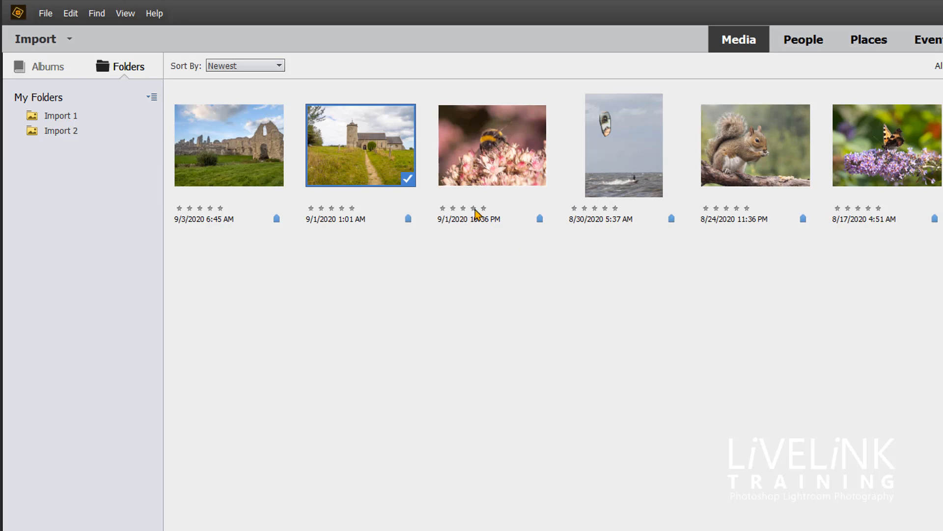
pyautogui.rightClick(360, 145)
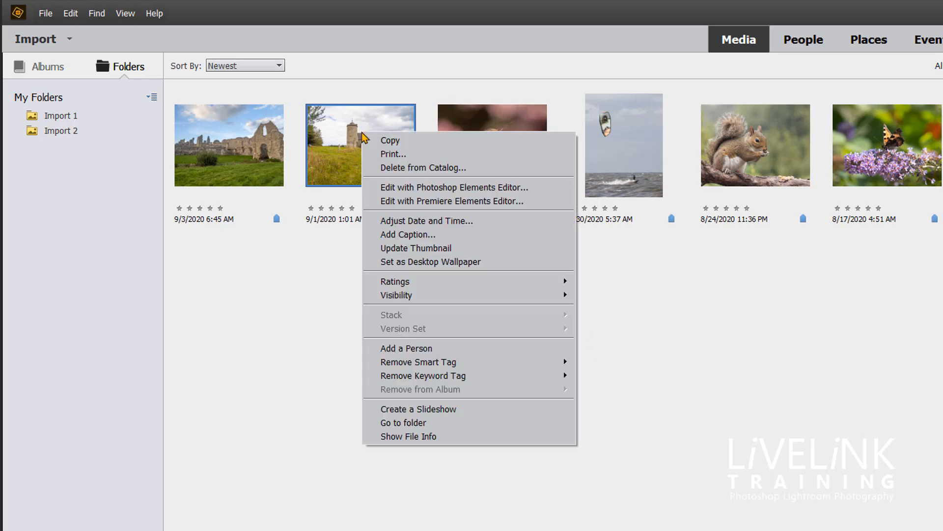
pyautogui.moveTo(417, 362)
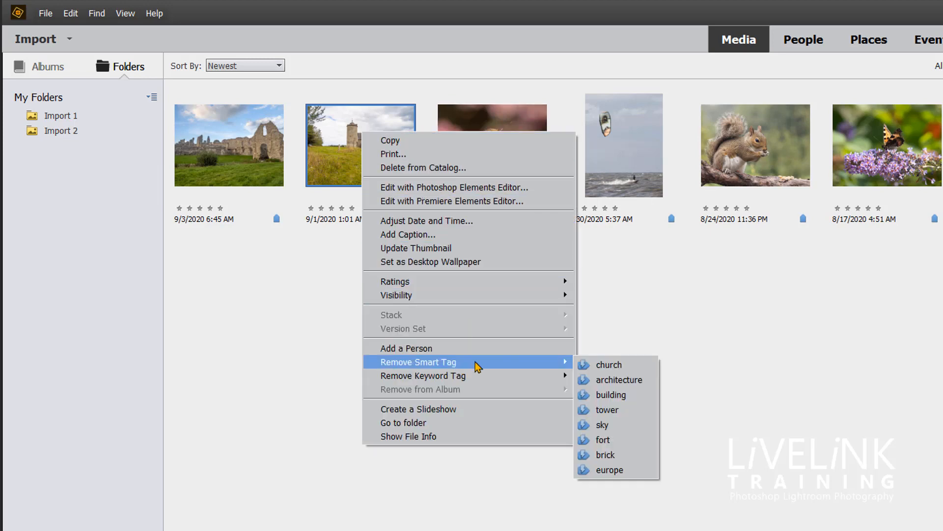
pyautogui.moveTo(613, 379)
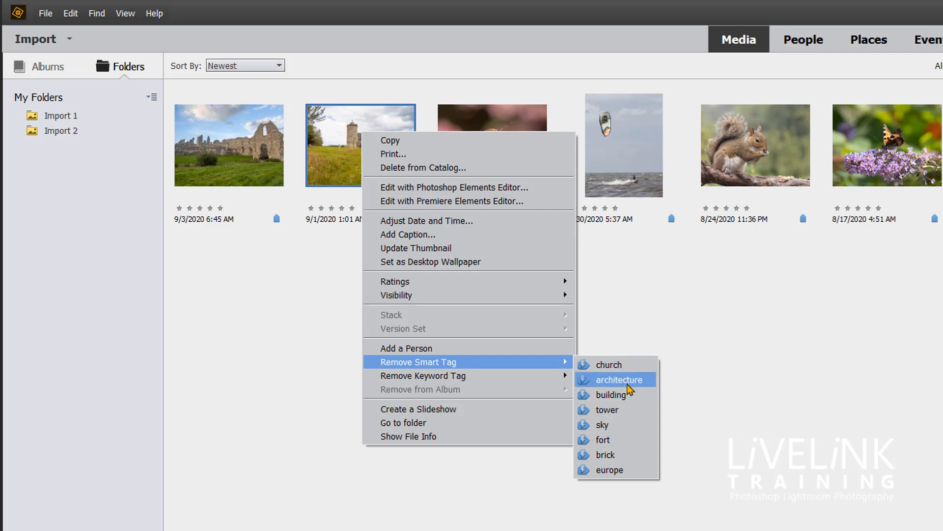
pyautogui.moveTo(602, 439)
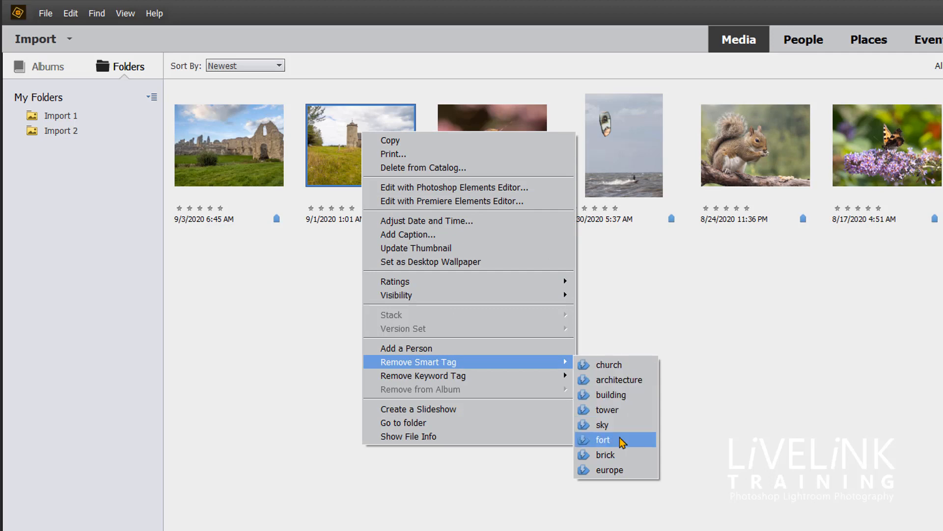
pyautogui.moveTo(616, 442)
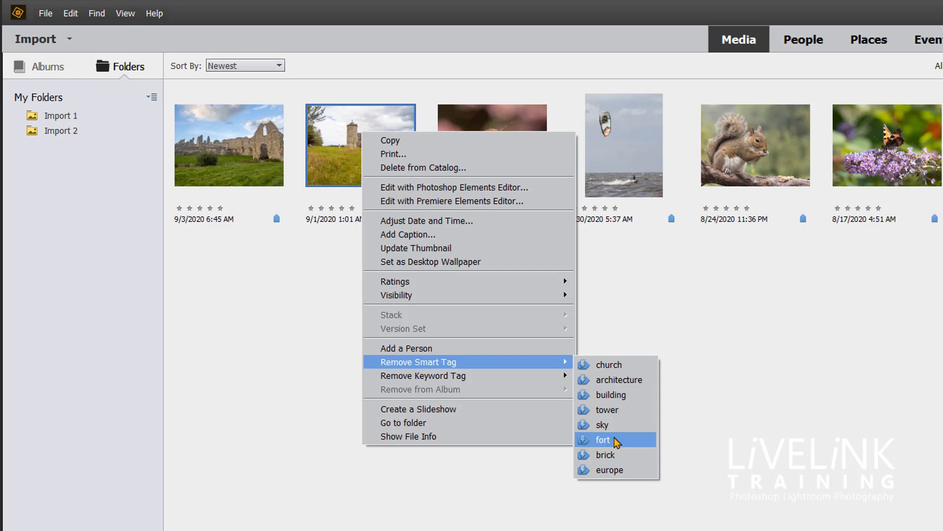
pyautogui.click(603, 439)
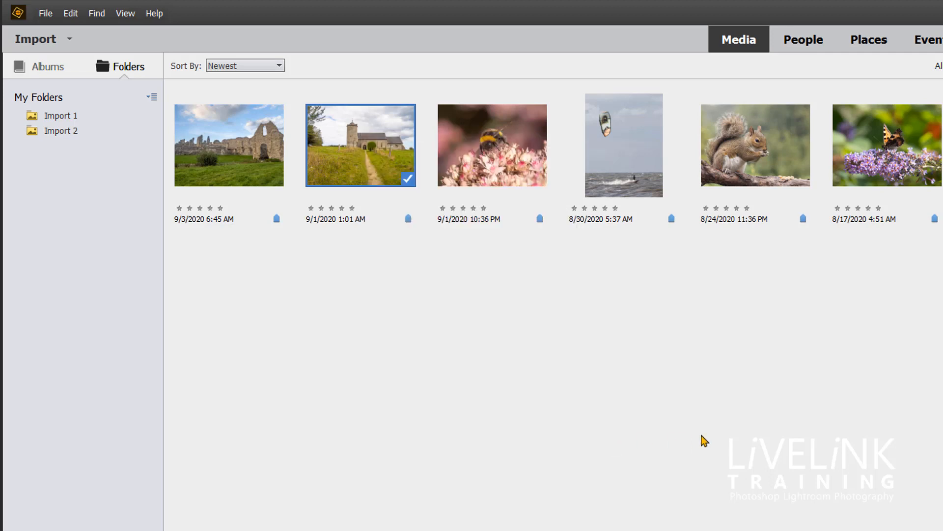
pyautogui.moveTo(365, 169)
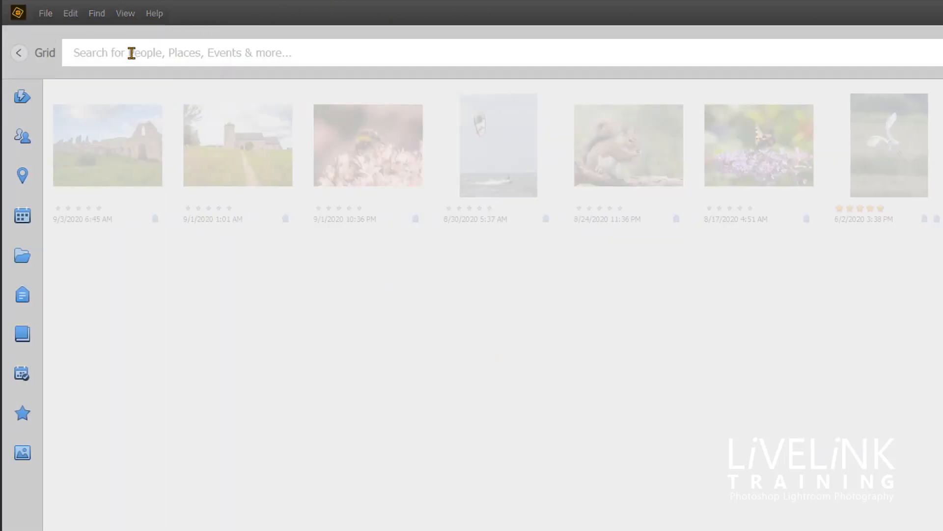
# Search for 'church', glance at the Smart Tags overview, then clear the search
pyautogui.click(241, 52)
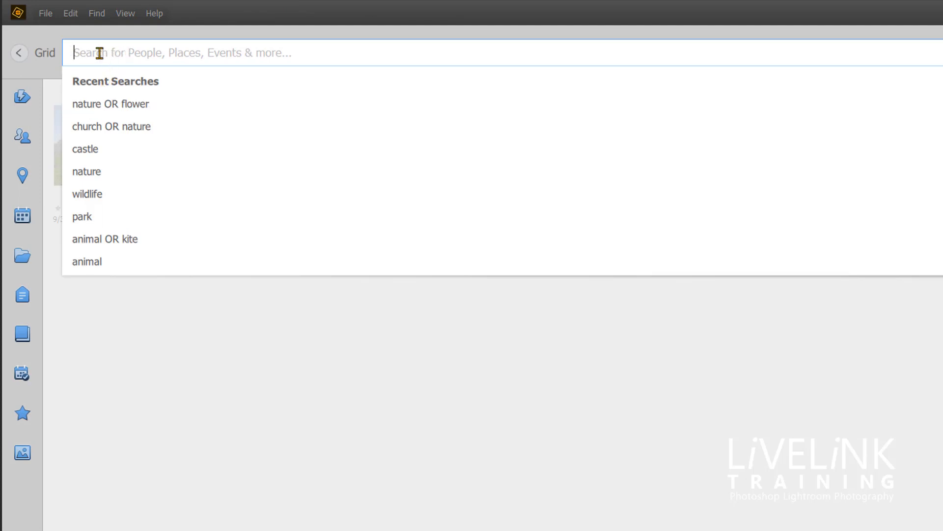
pyautogui.write('chu')
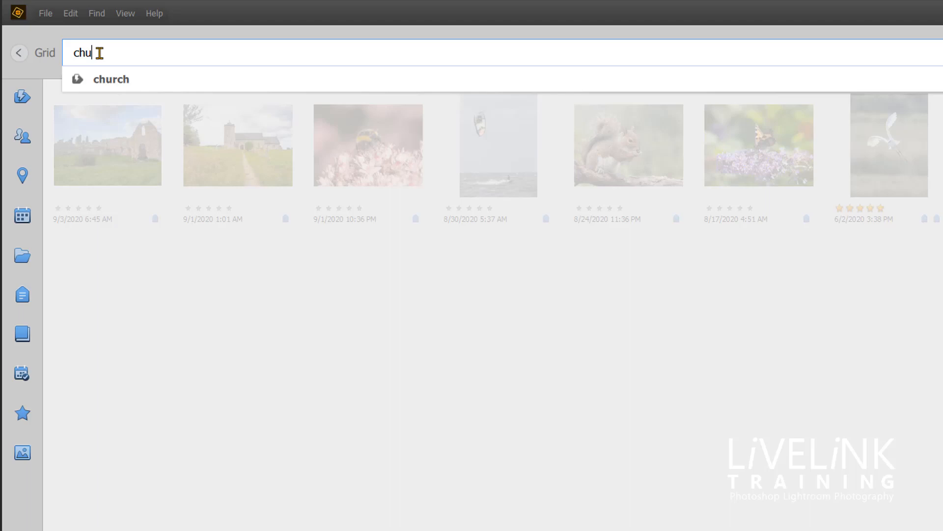
pyautogui.write('rch')
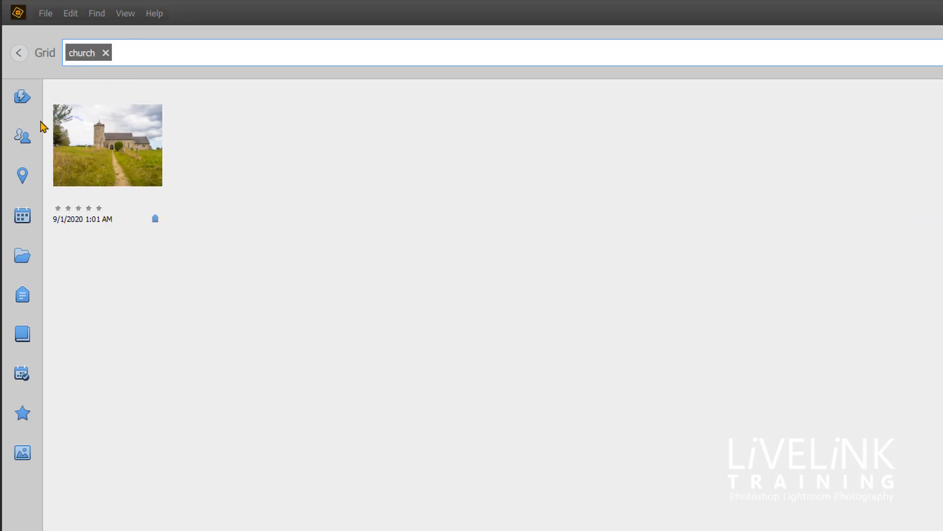
pyautogui.click(21, 96)
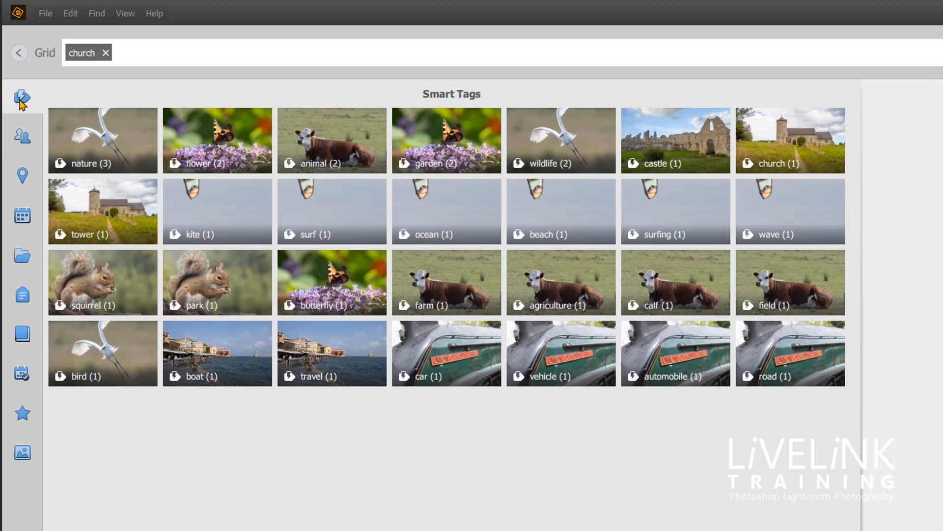
pyautogui.click(790, 139)
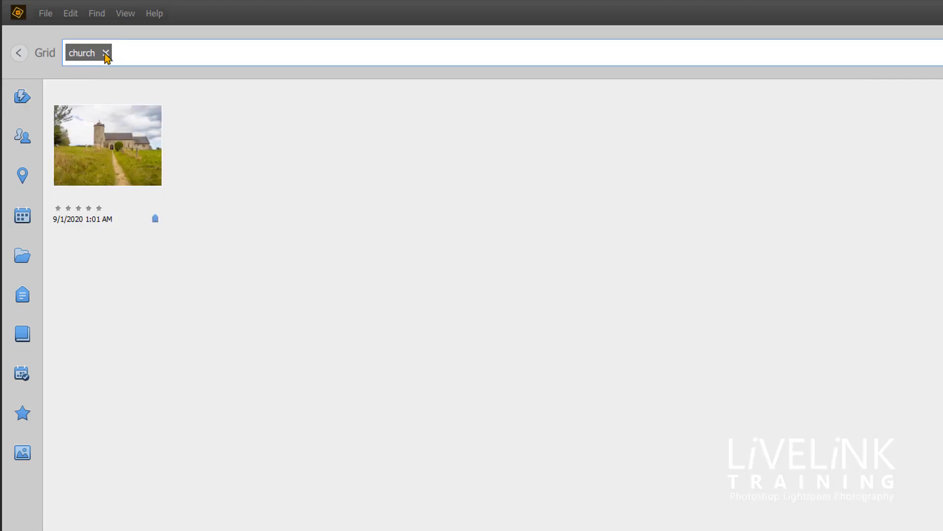
pyautogui.click(105, 53)
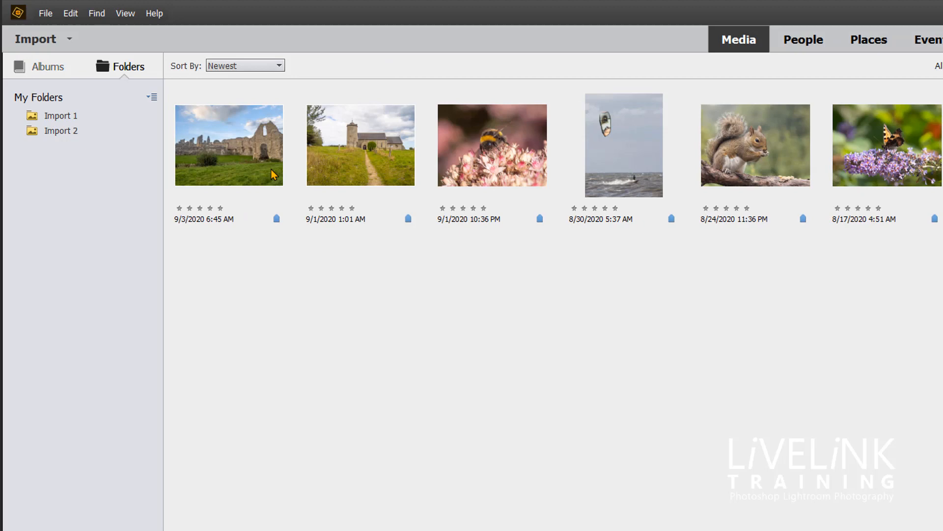
# Bring up the context menu for the castle ruins photo
pyautogui.rightClick(360, 144)
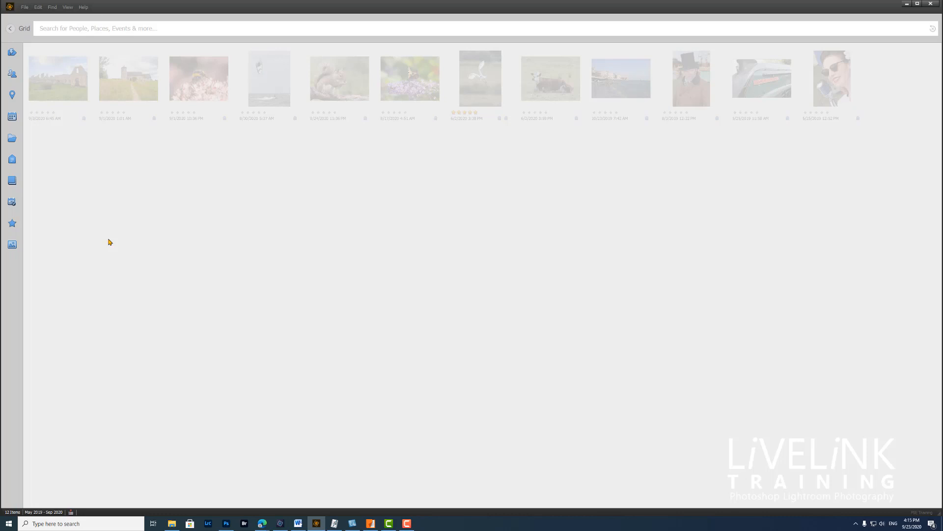
pyautogui.moveTo(58, 196)
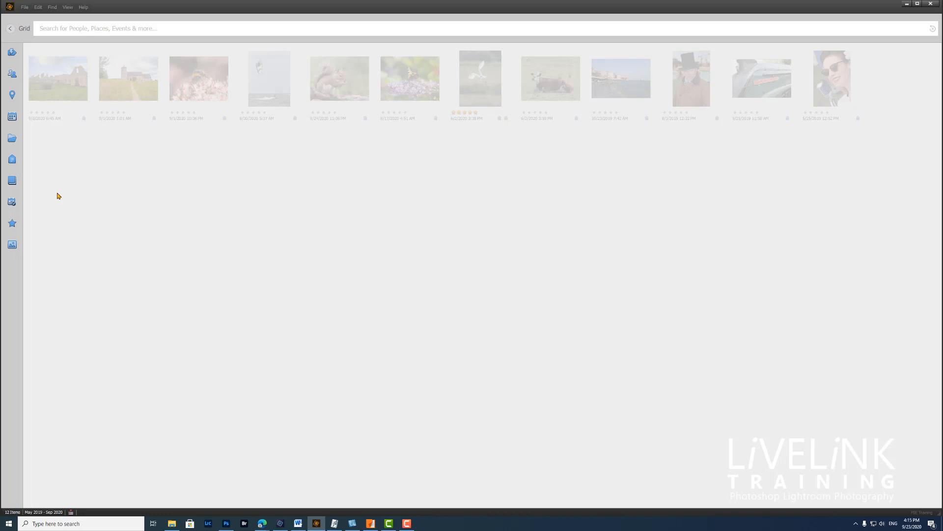
# Search for the castle and nature smart tags together, which matches no photos
pyautogui.click(180, 27)
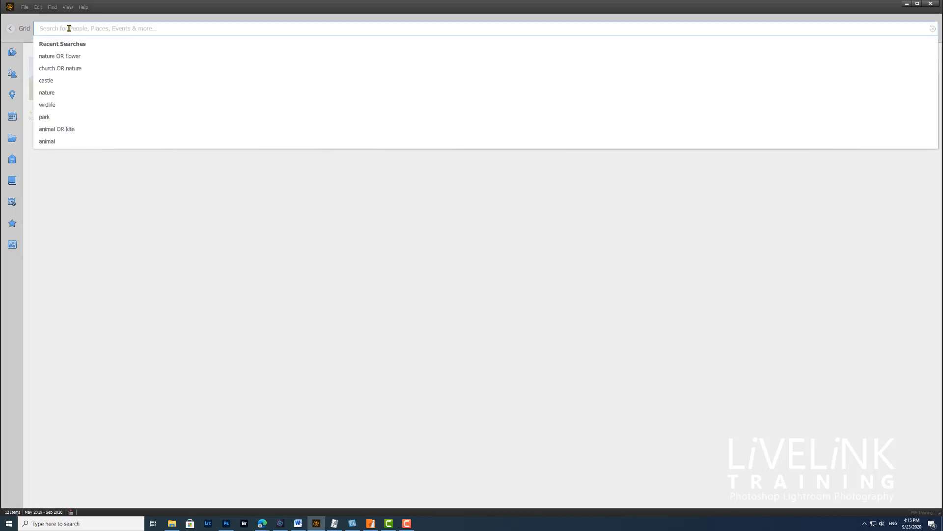
pyautogui.write('castle')
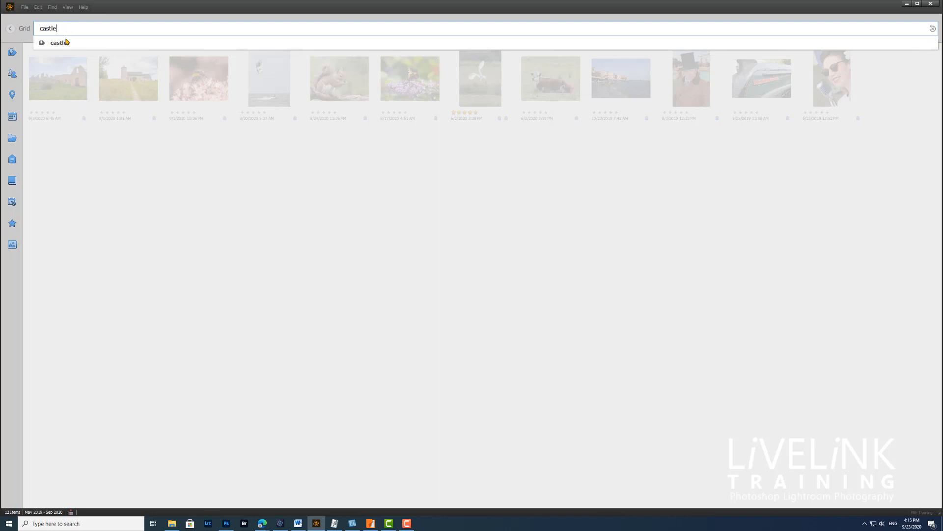
pyautogui.click(58, 43)
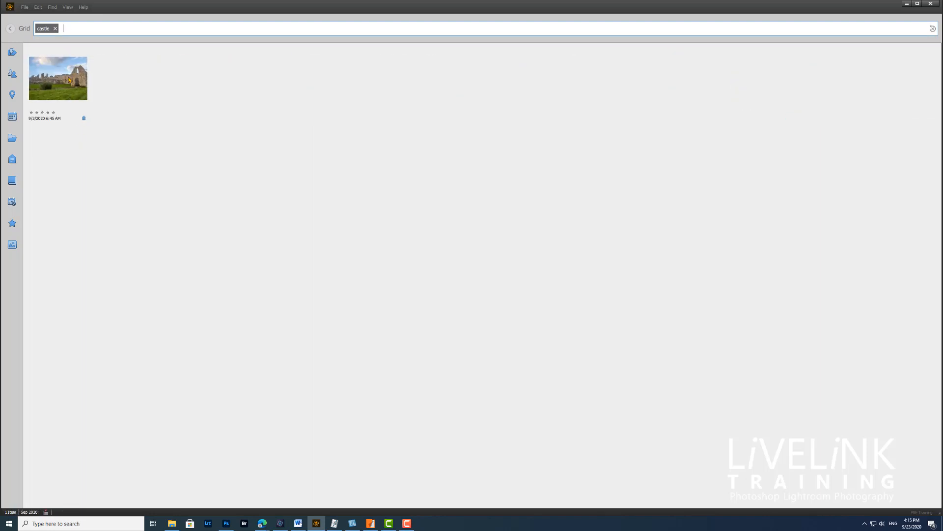
pyautogui.moveTo(78, 81)
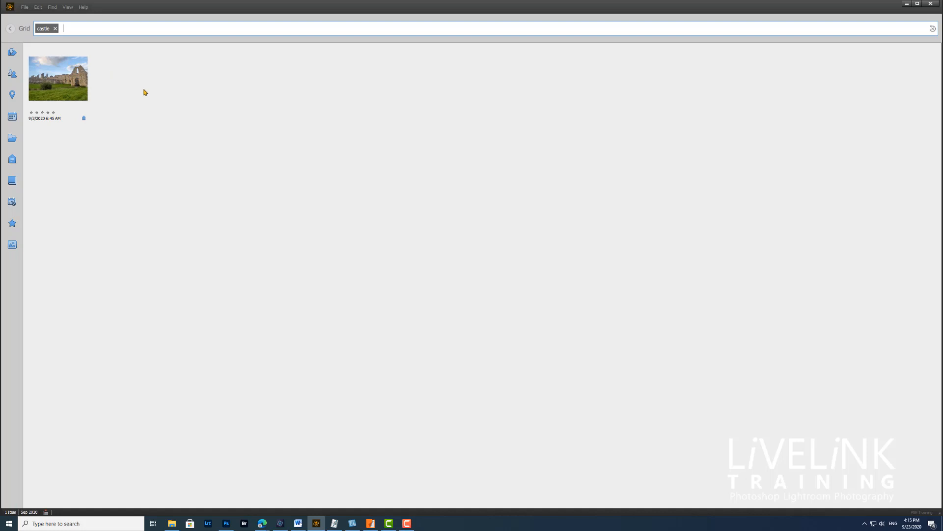
pyautogui.write('+')
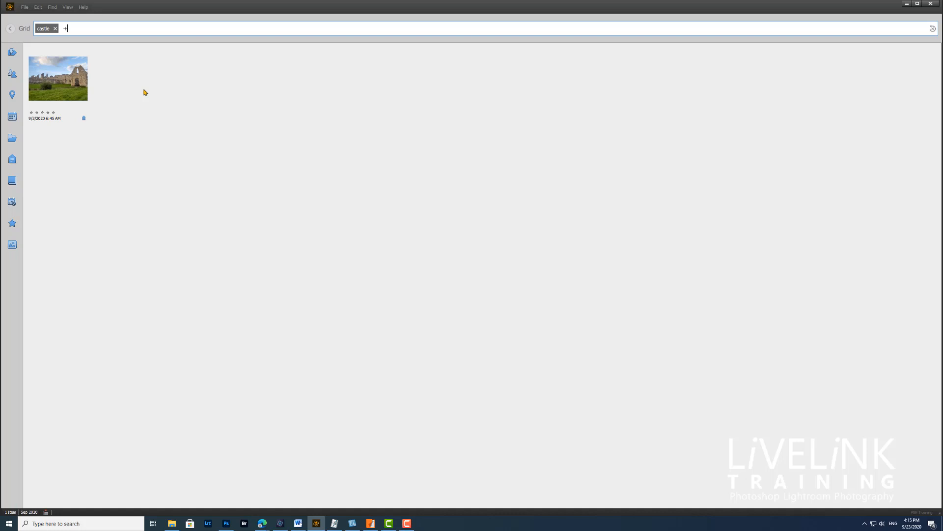
pyautogui.write('Nature')
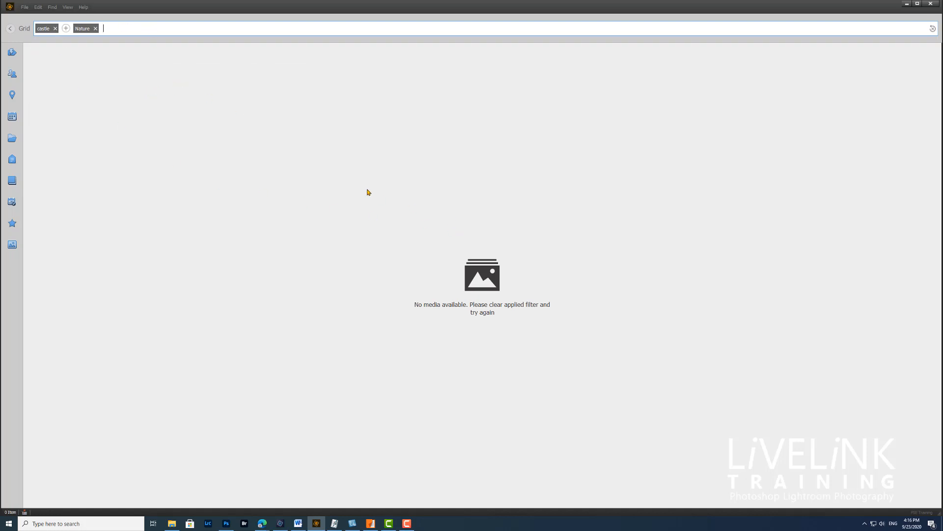
pyautogui.moveTo(31, 38)
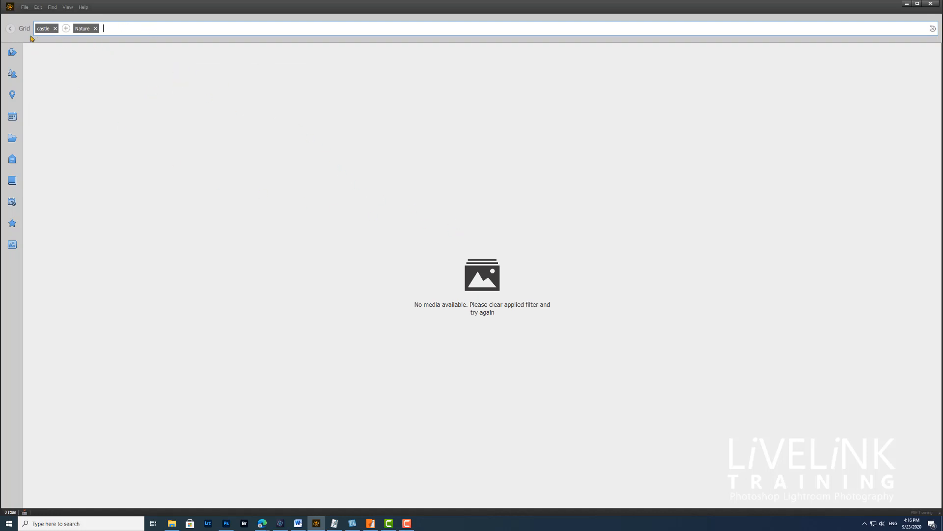
pyautogui.moveTo(87, 78)
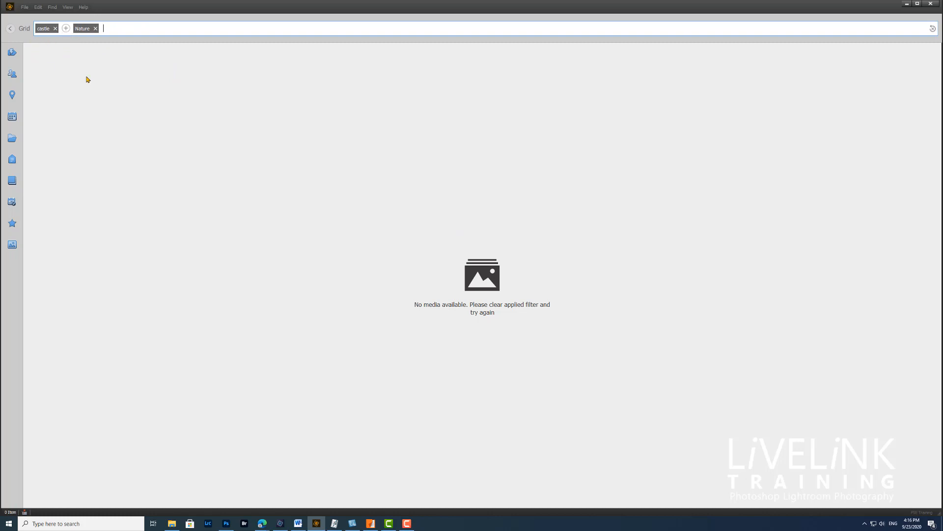
pyautogui.moveTo(54, 34)
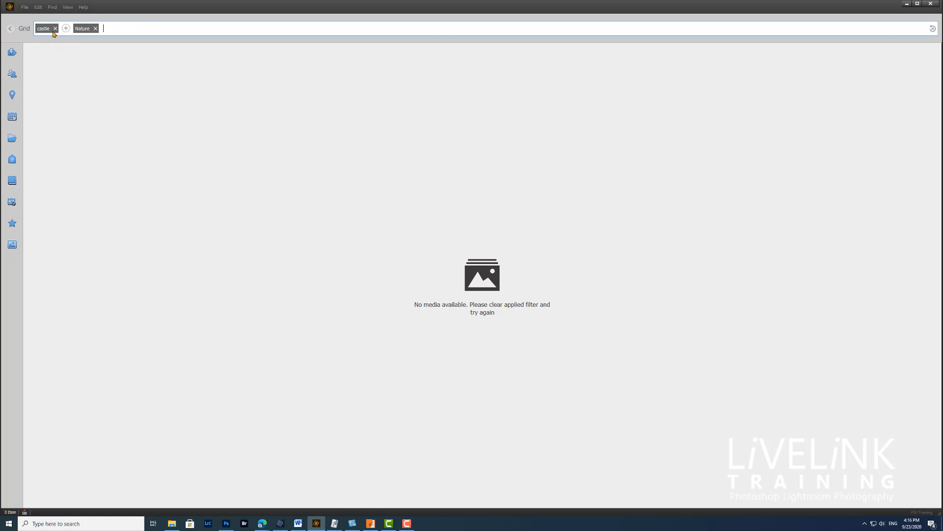
pyautogui.moveTo(70, 46)
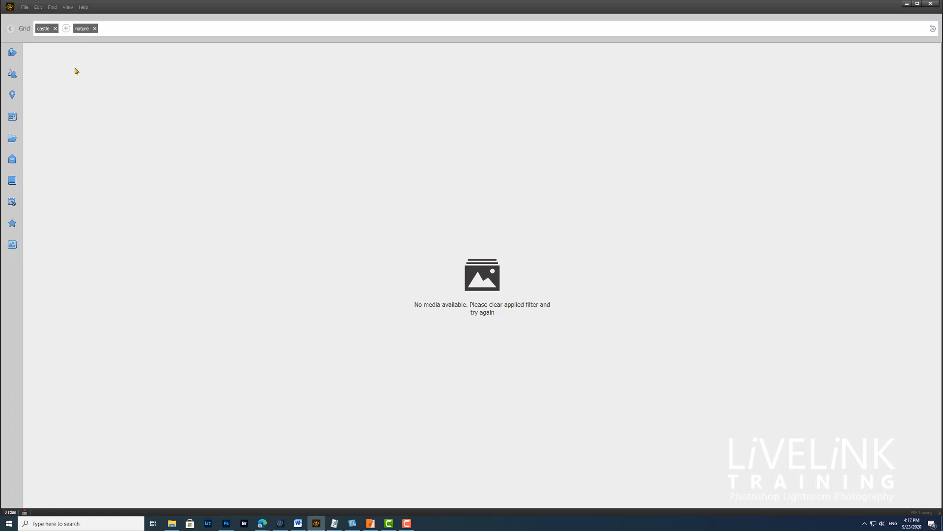
pyautogui.moveTo(65, 29)
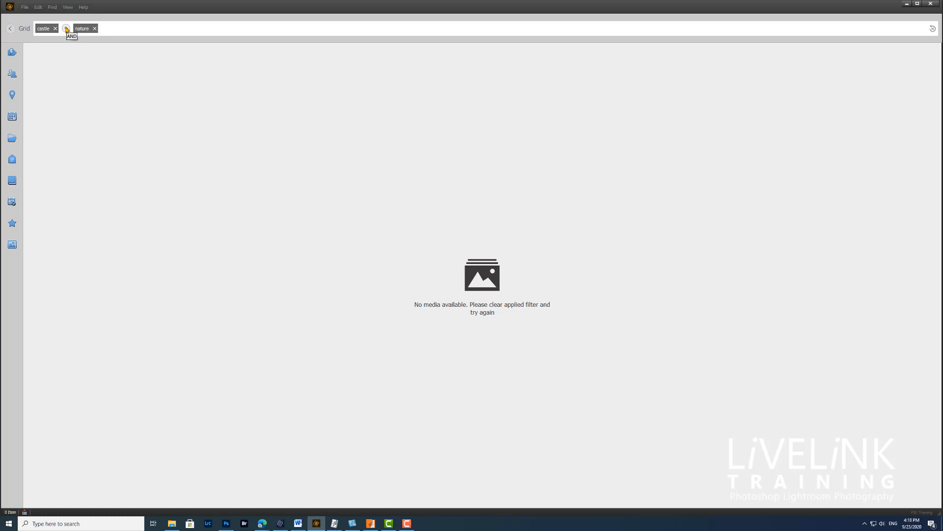
# Switch the castle–nature operator to OR, showing the four matching photos
pyautogui.click(67, 28)
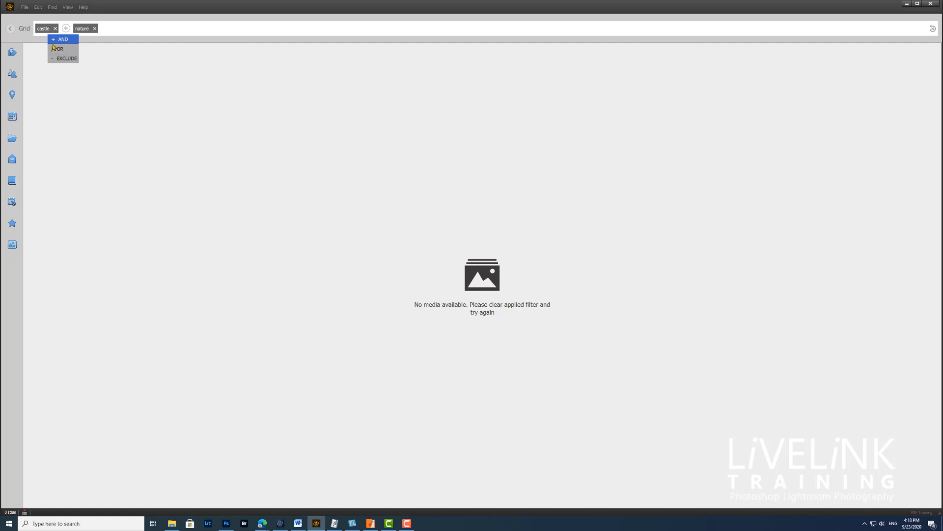
pyautogui.click(59, 49)
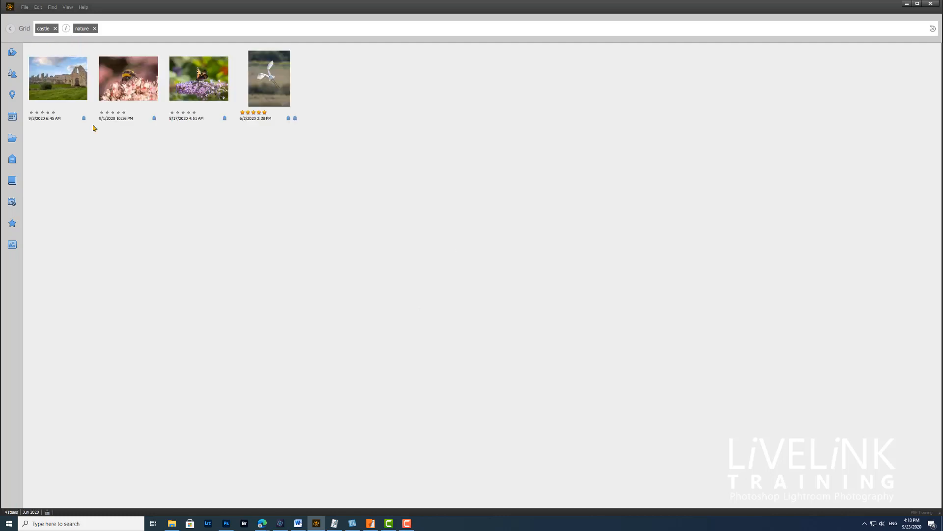
pyautogui.click(269, 78)
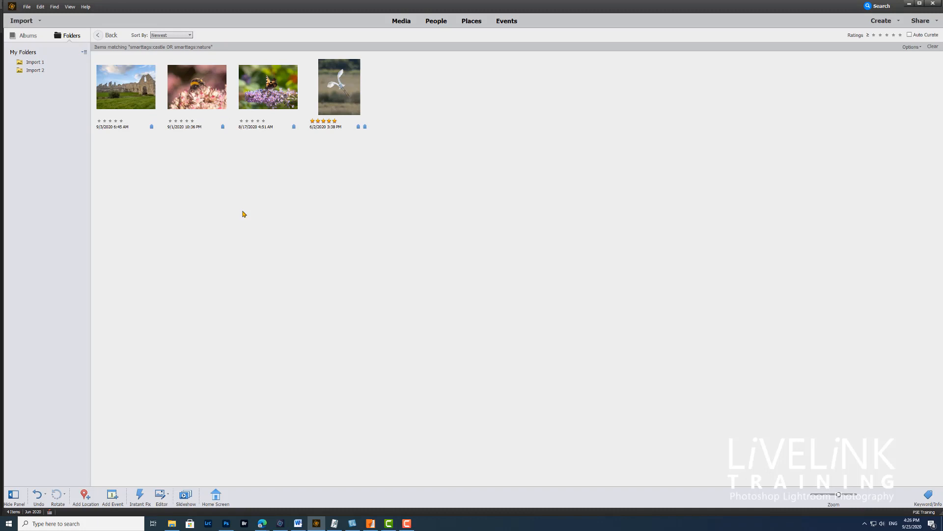
pyautogui.moveTo(217, 215)
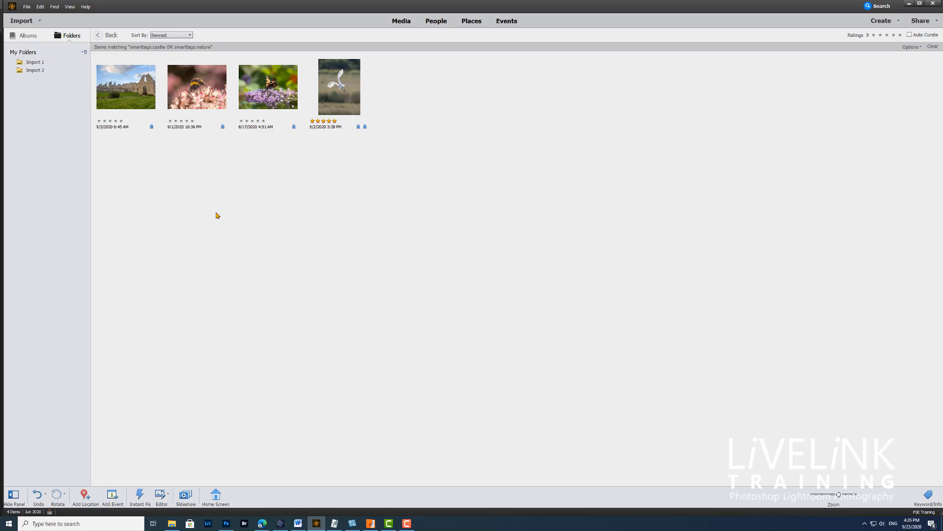
pyautogui.moveTo(211, 207)
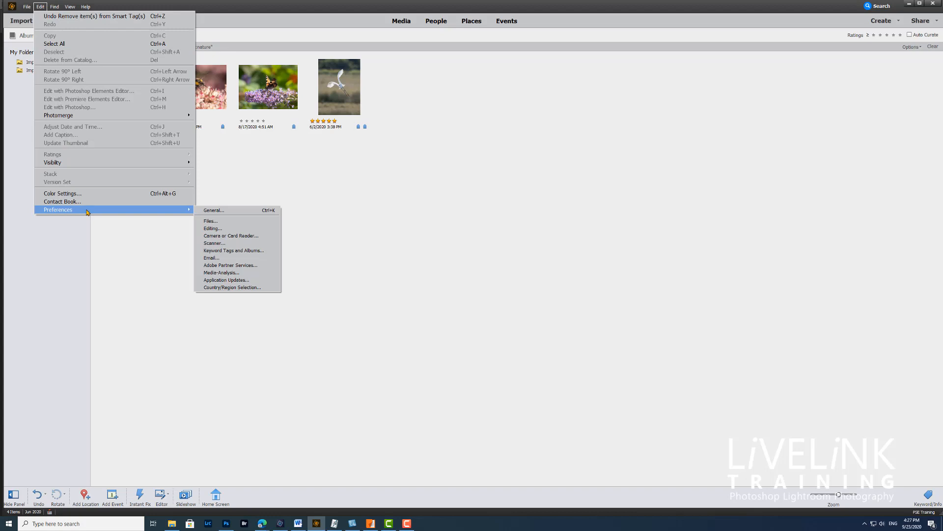
pyautogui.moveTo(229, 265)
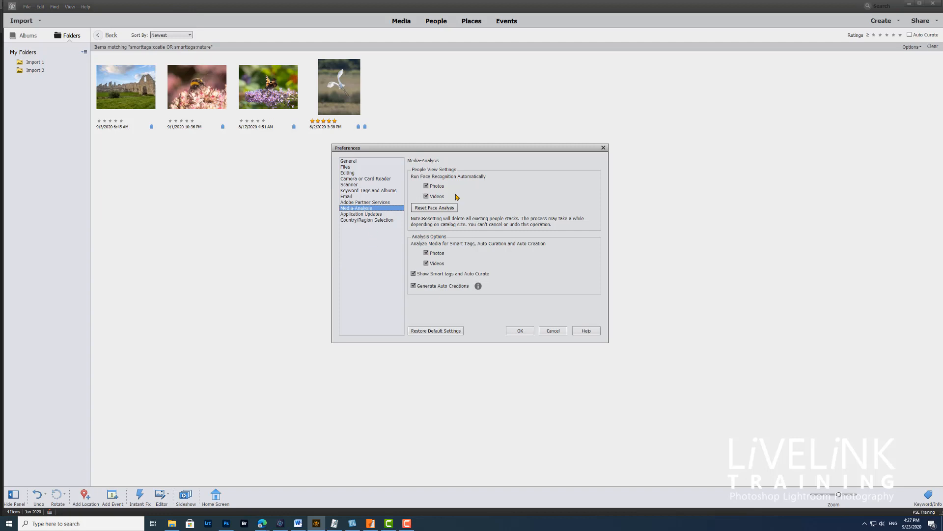
pyautogui.moveTo(425, 158)
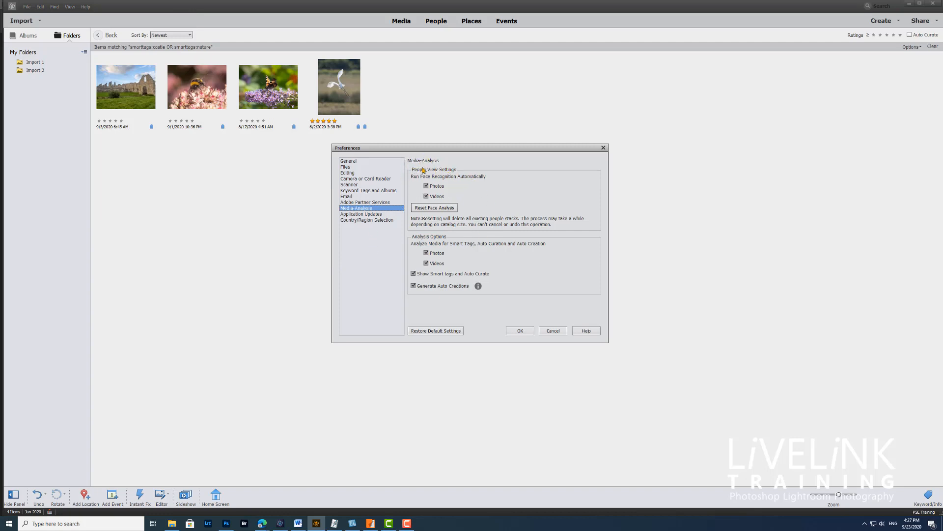
pyautogui.moveTo(434, 206)
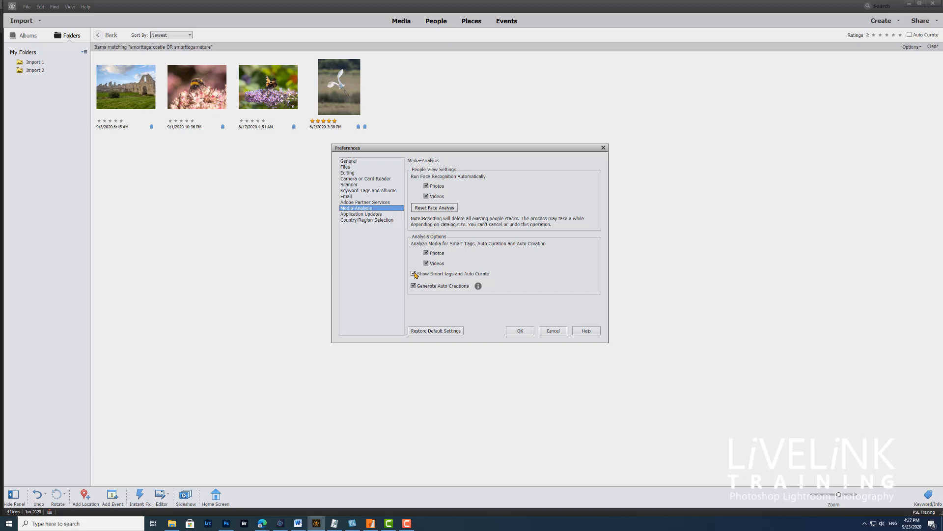
# Toggle 'Show Smart tags and Auto Curate' in Media-Analysis preferences and confirm with OK
pyautogui.click(414, 273)
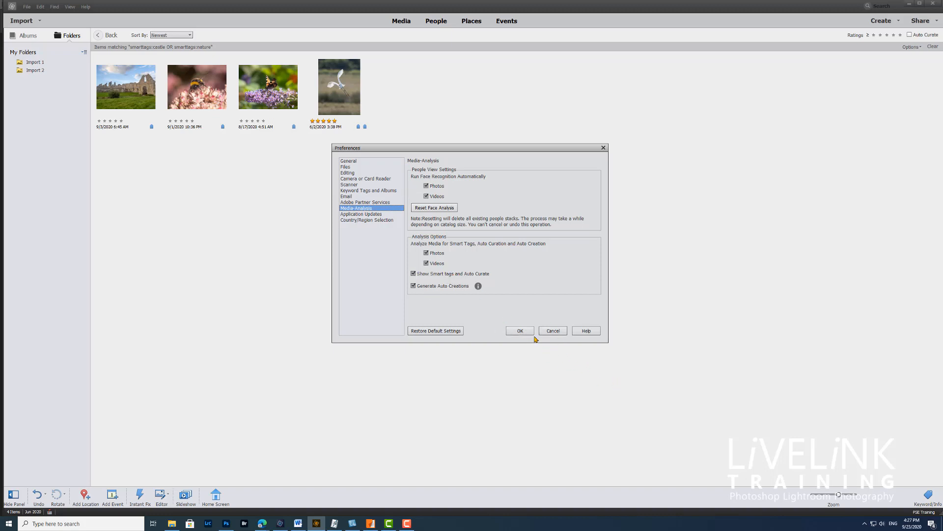
pyautogui.click(518, 330)
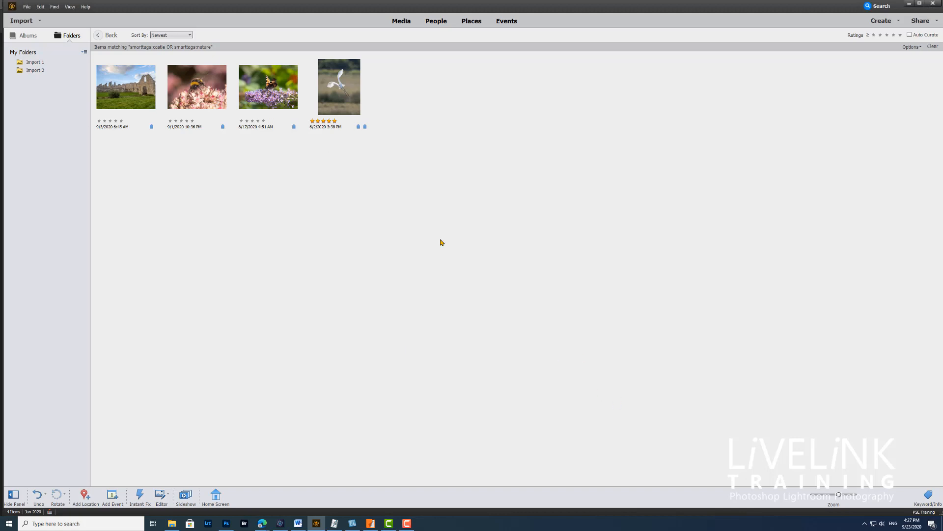
pyautogui.moveTo(354, 203)
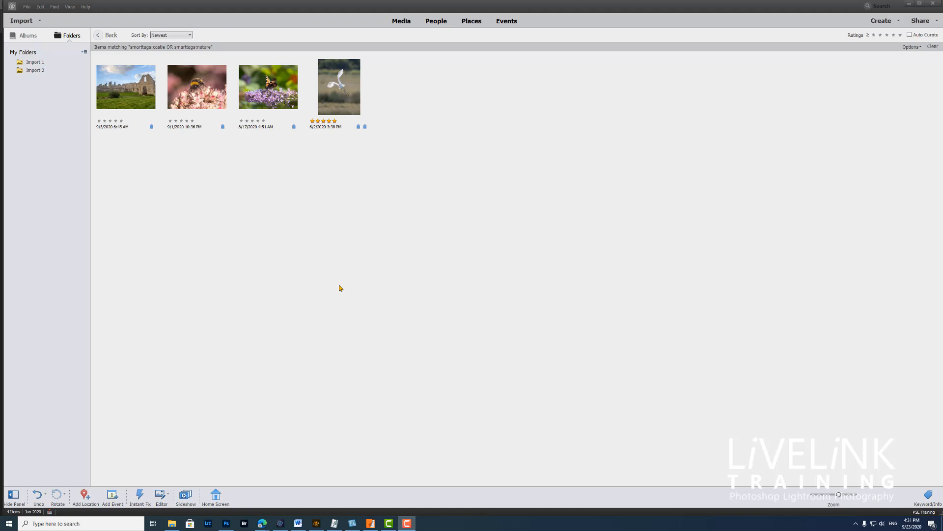
pyautogui.moveTo(319, 279)
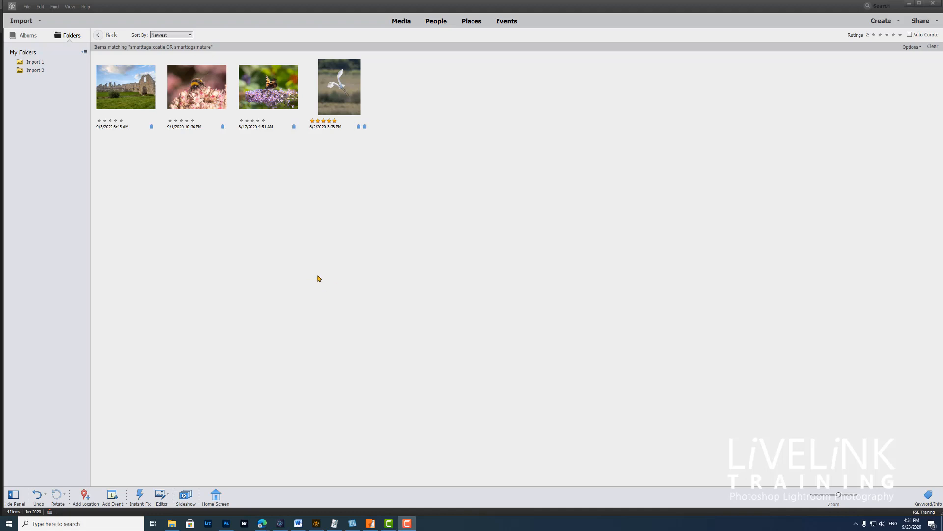